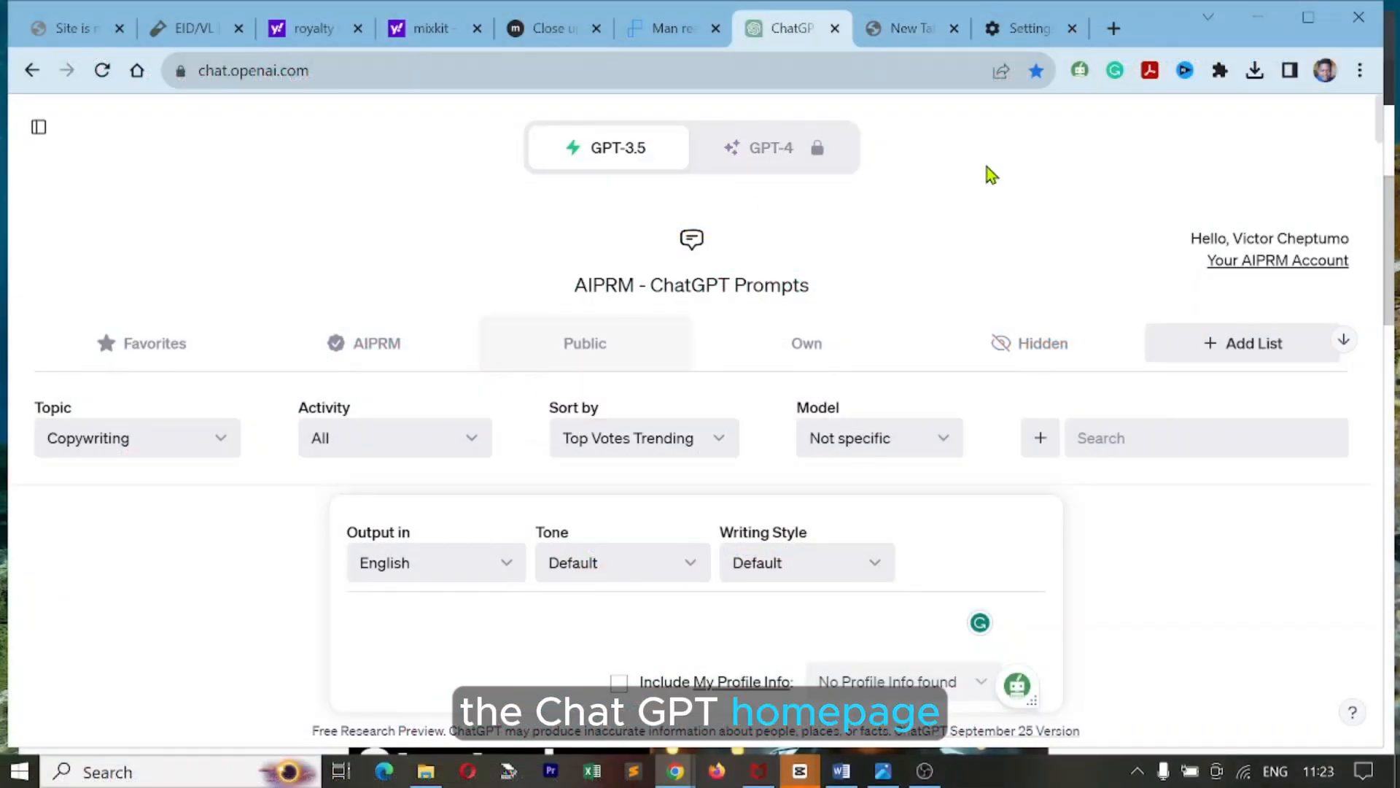
Use AIPRM's YouTube Script Creator with 'in 100 words write a youtube script for a learning adventure' and copy the result
{"action": "scroll", "scroll_direction": "down", "scroll_amount": 3}
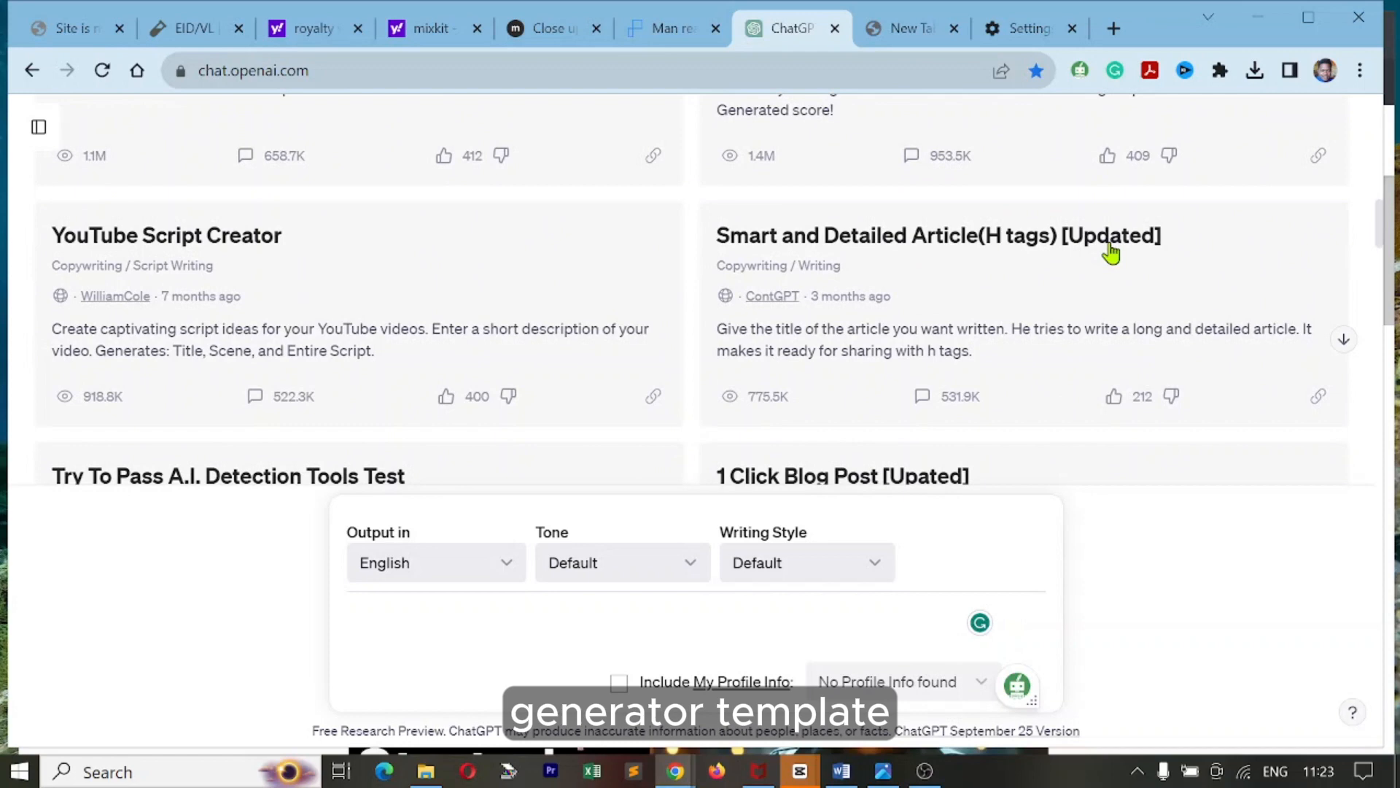
{"action": "left_click", "coordinate": [166, 235]}
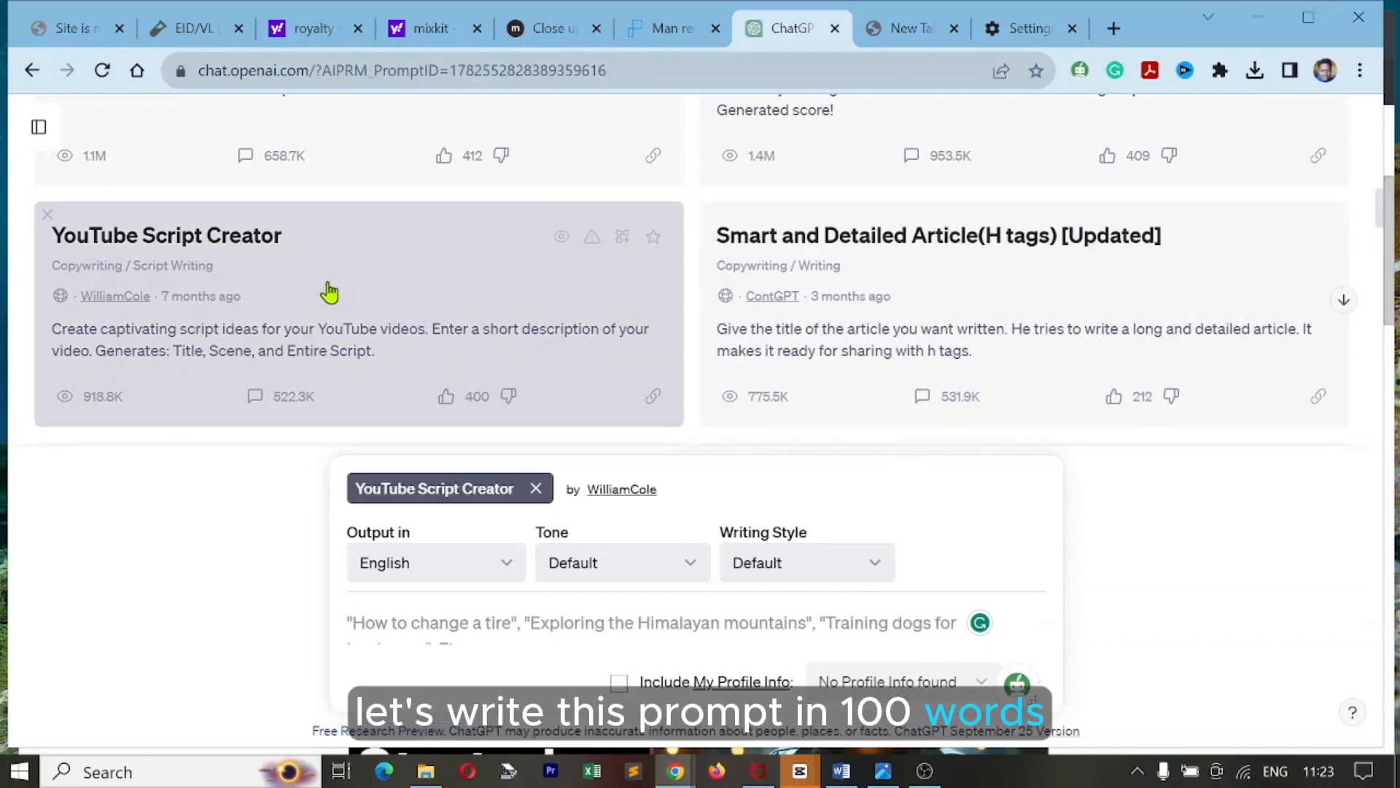
{"action": "type", "text": "in 100 words write a youtube script"}
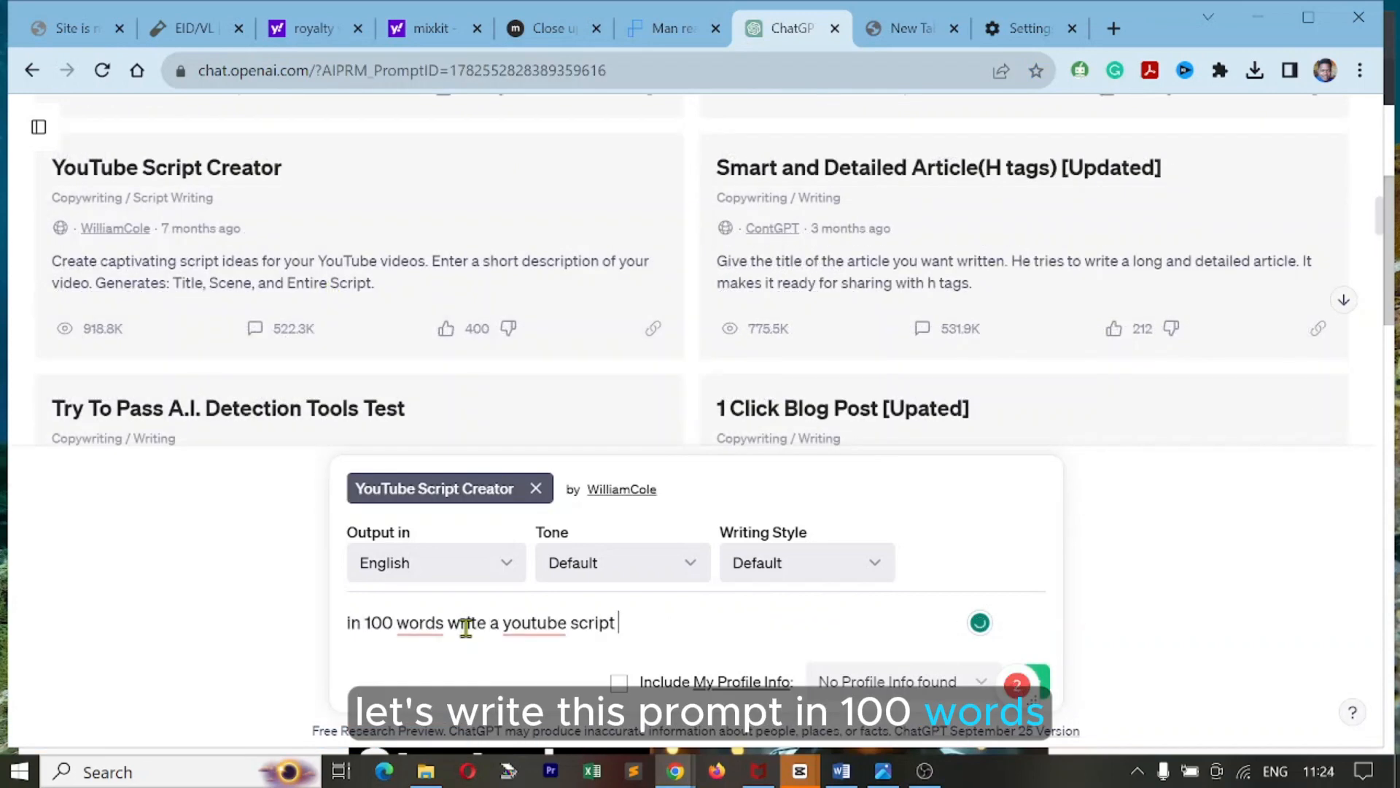
{"action": "type", "text": "for a learning adventure"}
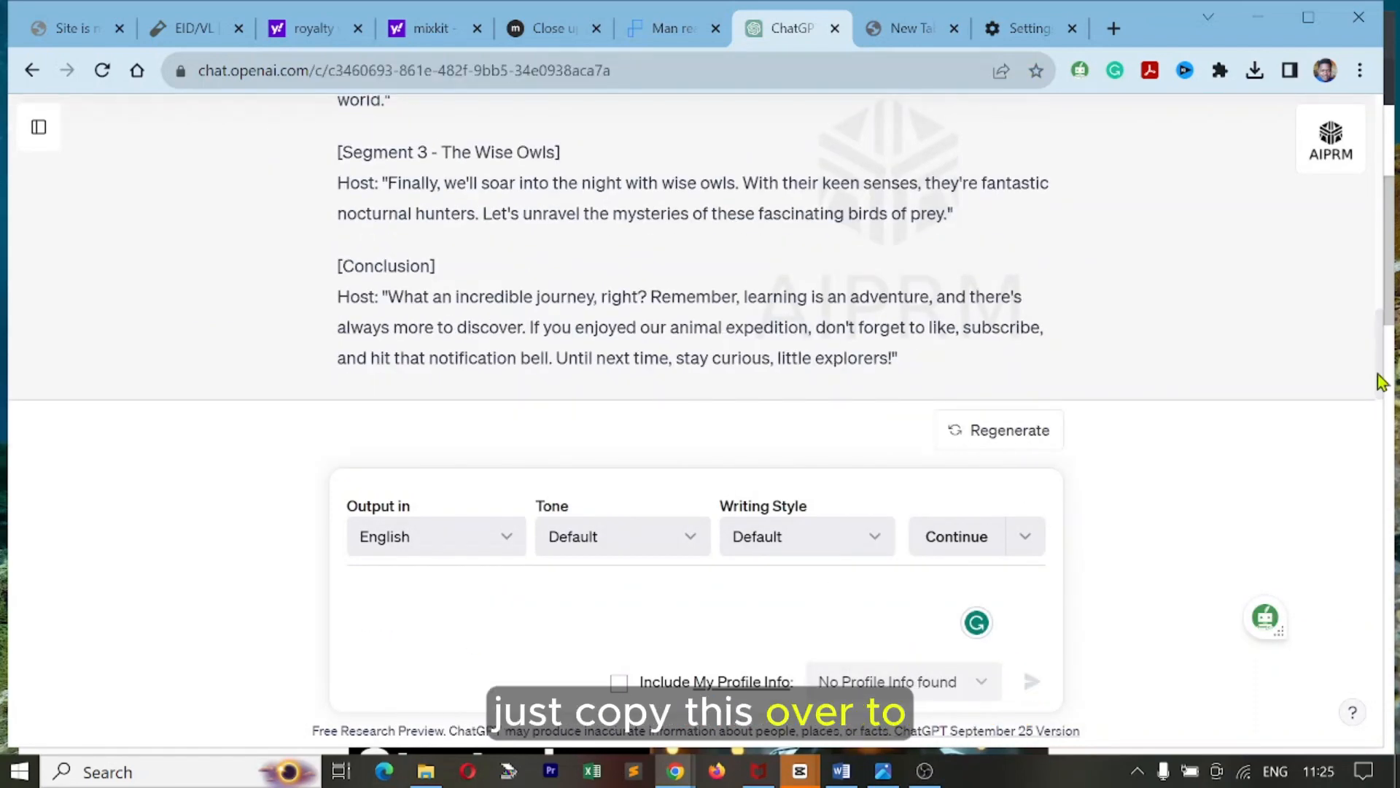
{"action": "left_click", "coordinate": [837, 772]}
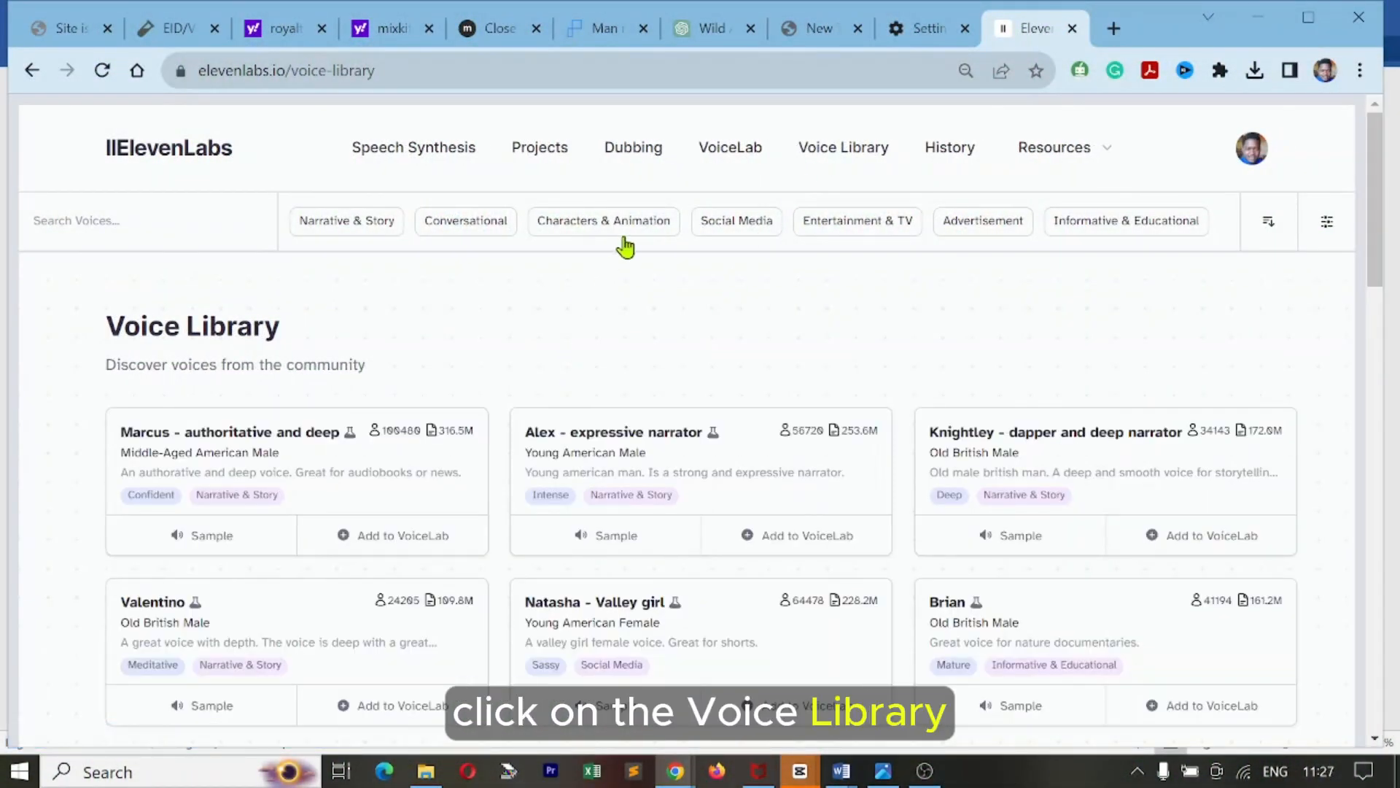
Filter to Characters & Animation voices and add Myriam - sweet Teen Girl to VoiceLab
{"action": "left_click", "coordinate": [603, 220]}
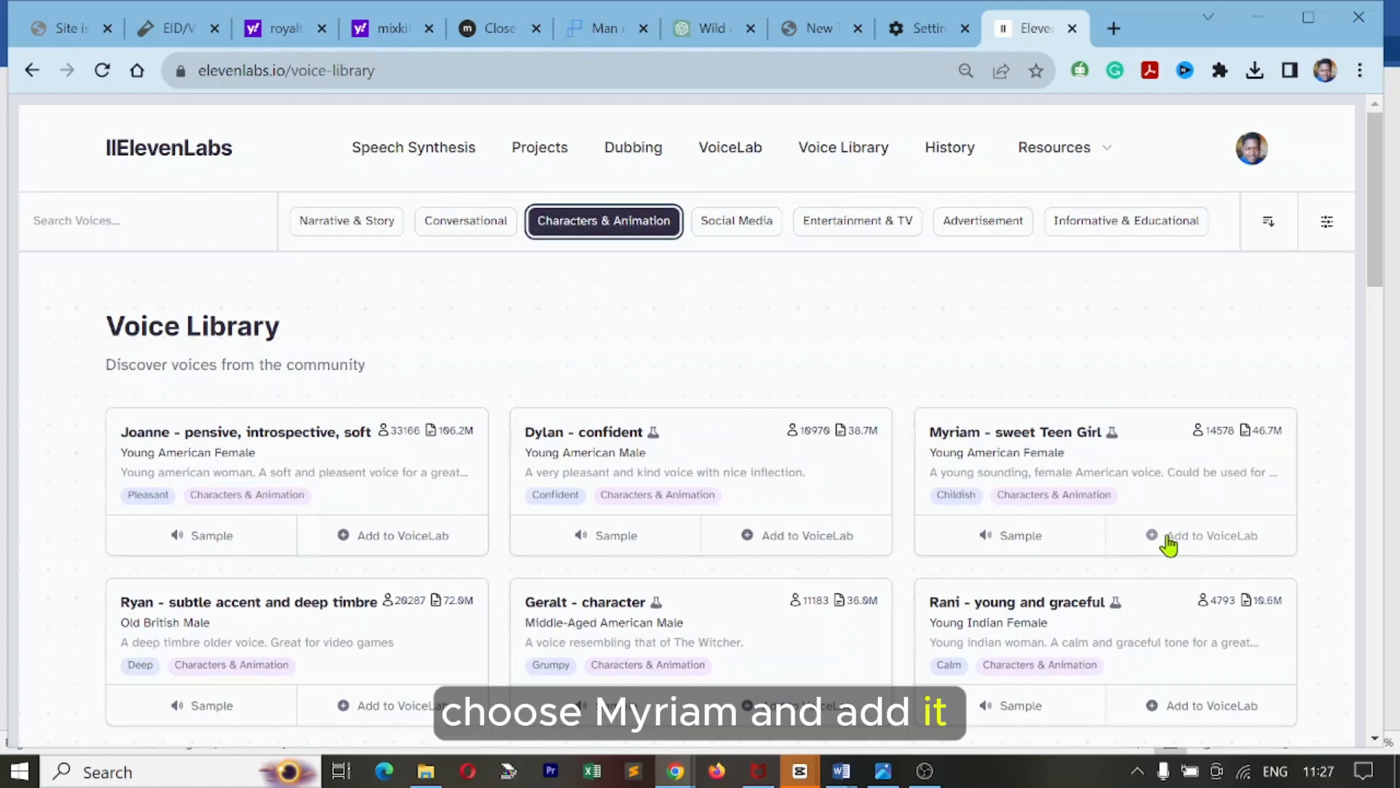
{"action": "left_click", "coordinate": [1203, 536]}
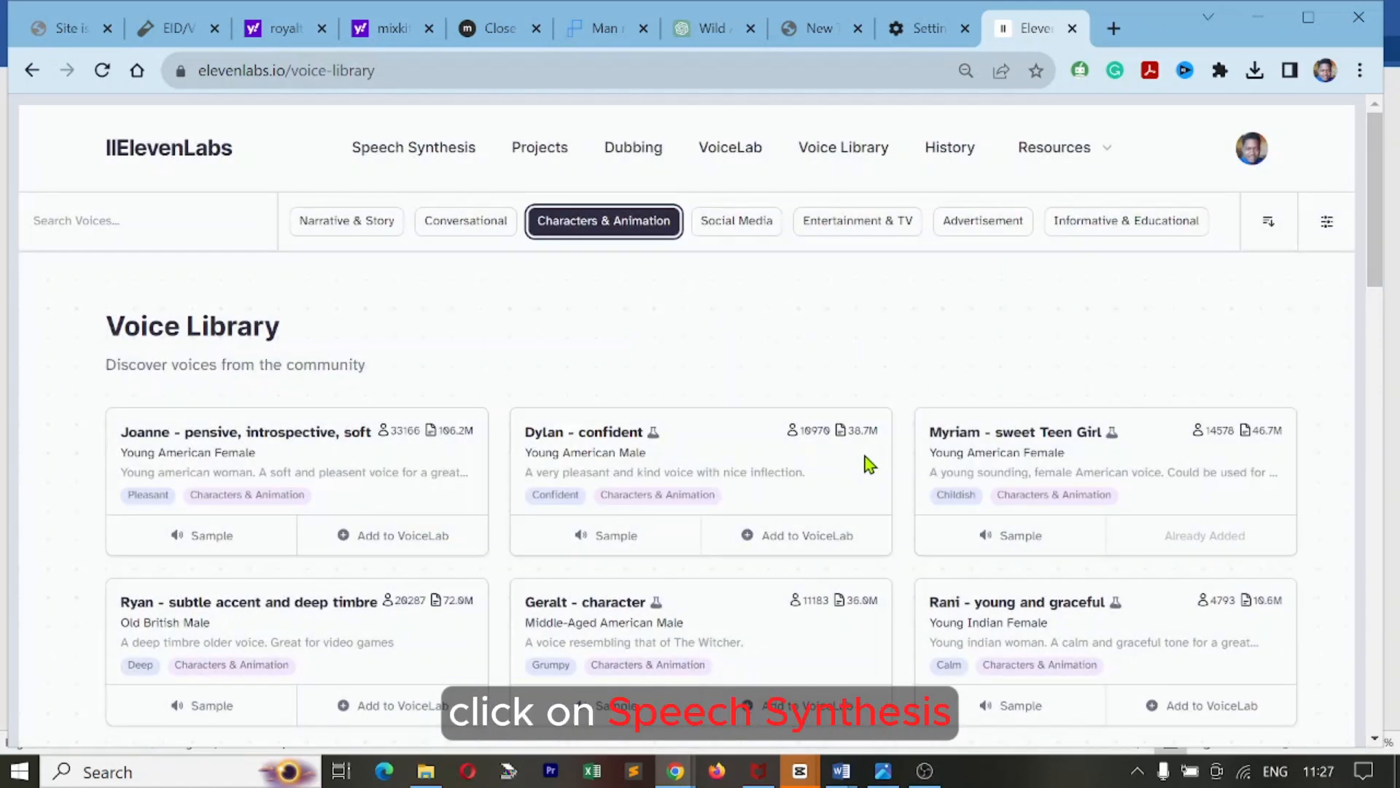
In Speech Synthesis choose the Myriam - sweet Teen Girl voice and generate audio for the script
{"action": "left_click", "coordinate": [413, 147]}
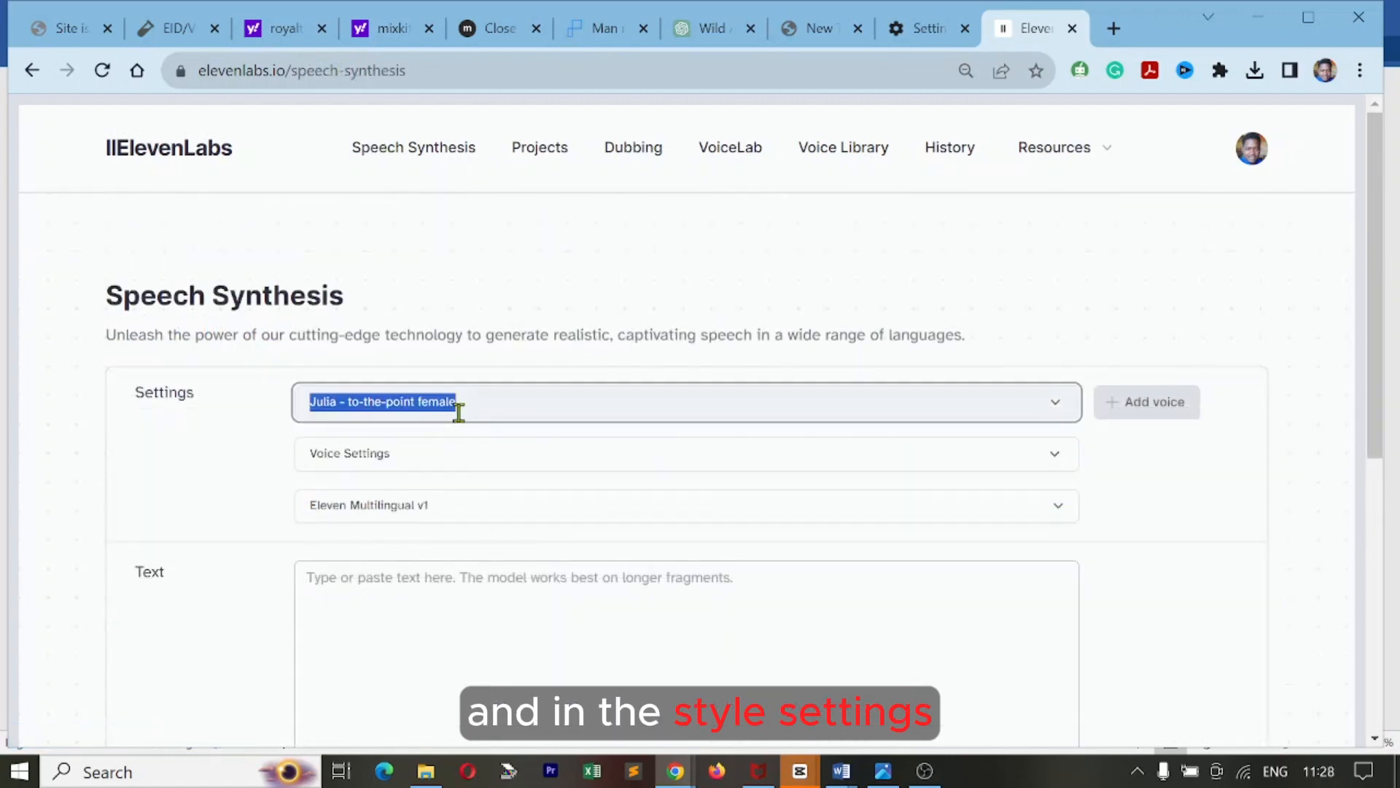
{"action": "left_click", "coordinate": [686, 401]}
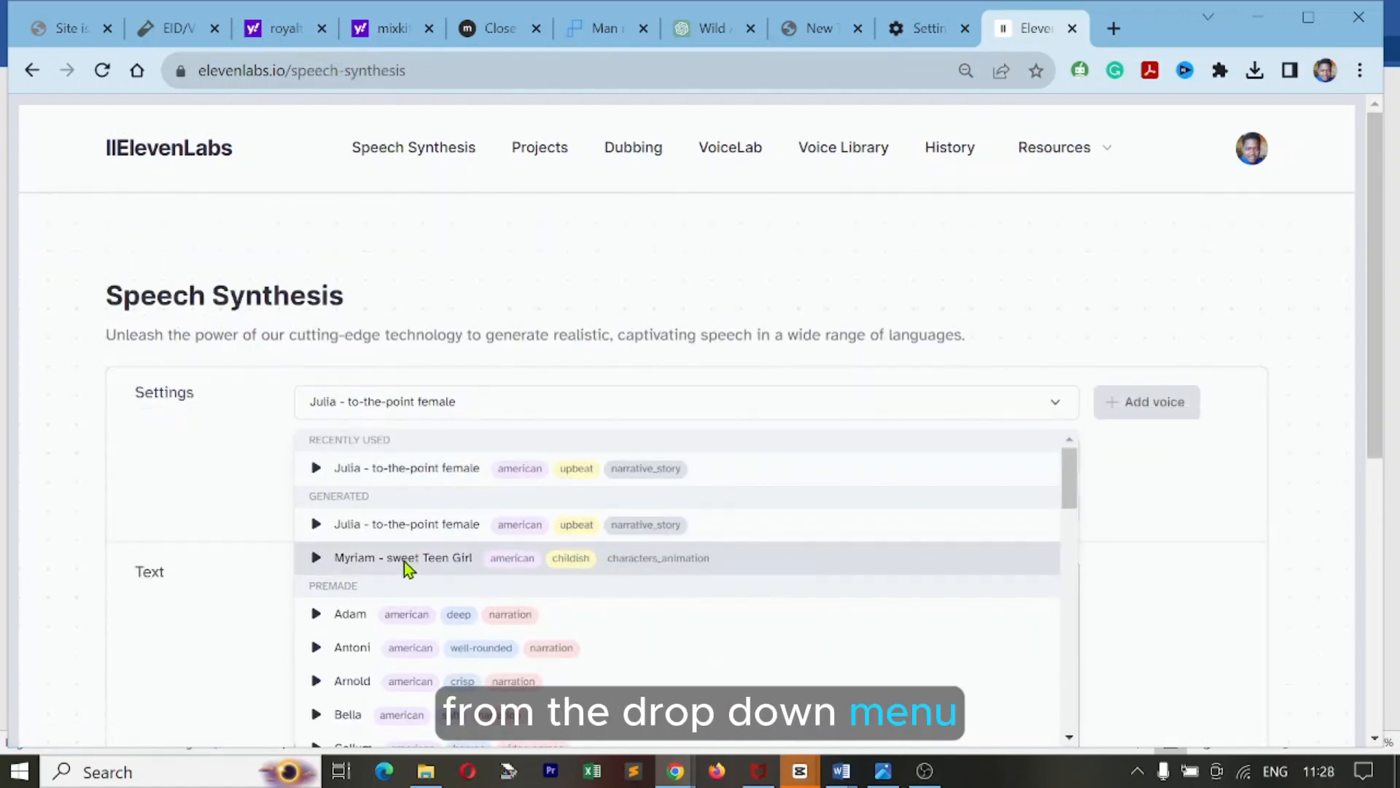
{"action": "left_click", "coordinate": [837, 770]}
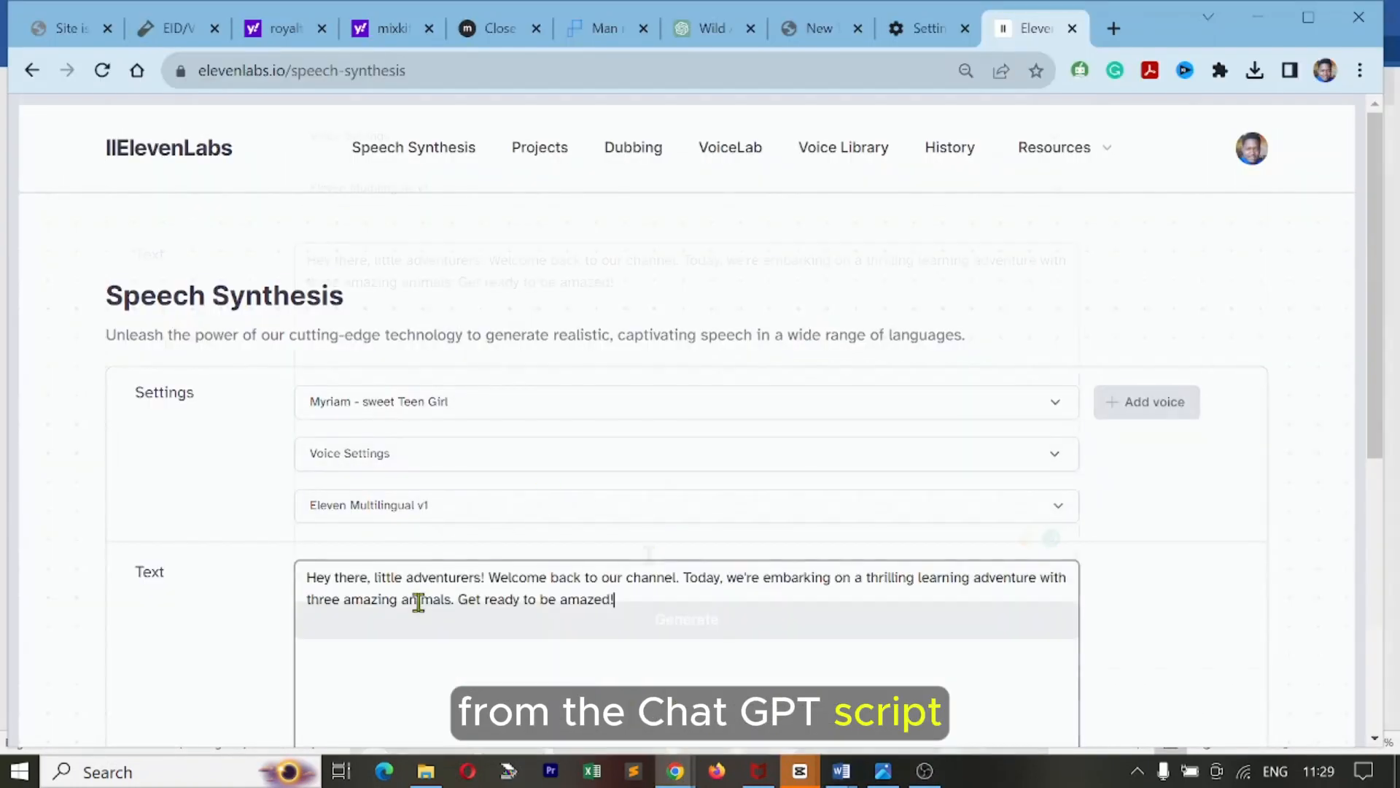
{"action": "left_click", "coordinate": [685, 619]}
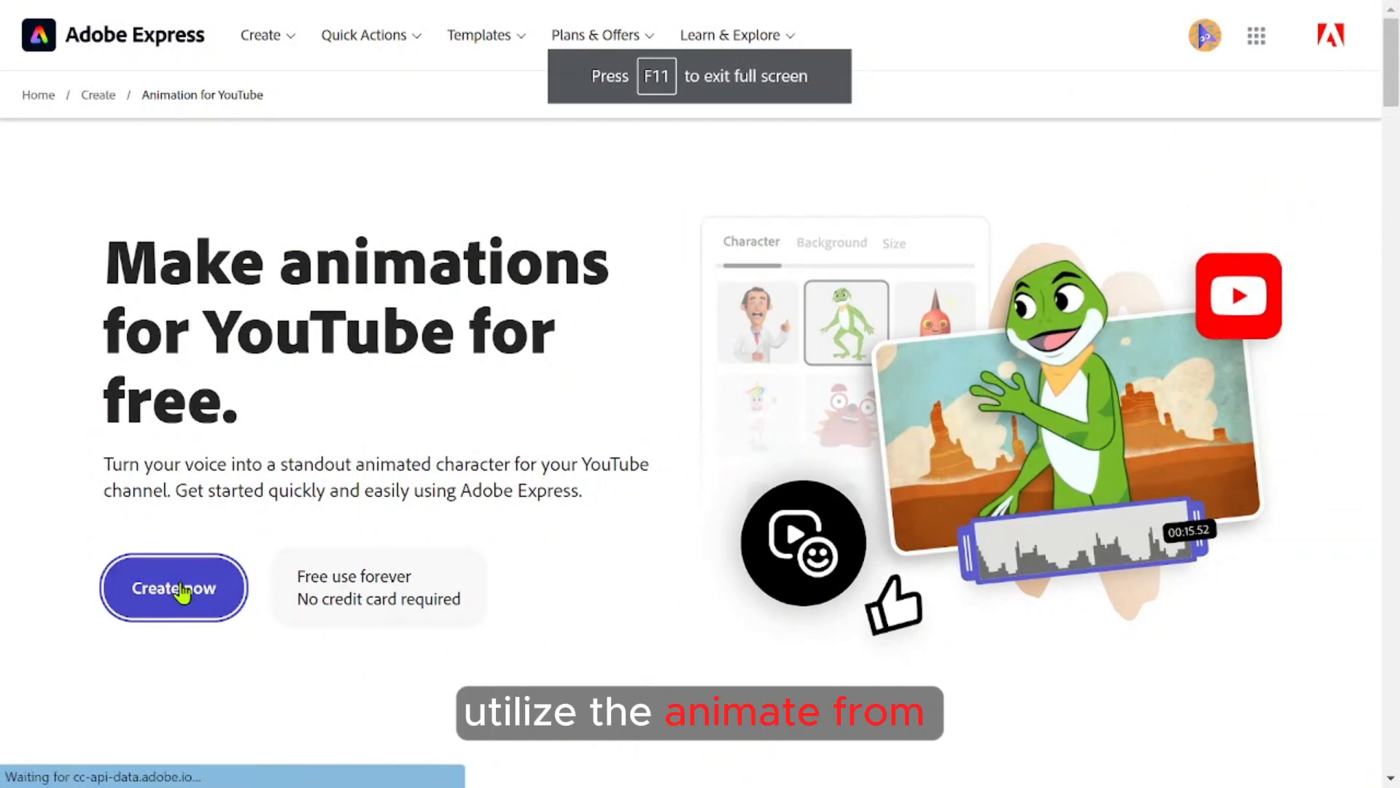
Start a YouTube animation and give the scene a green custom-colour background
{"action": "left_click", "coordinate": [173, 587]}
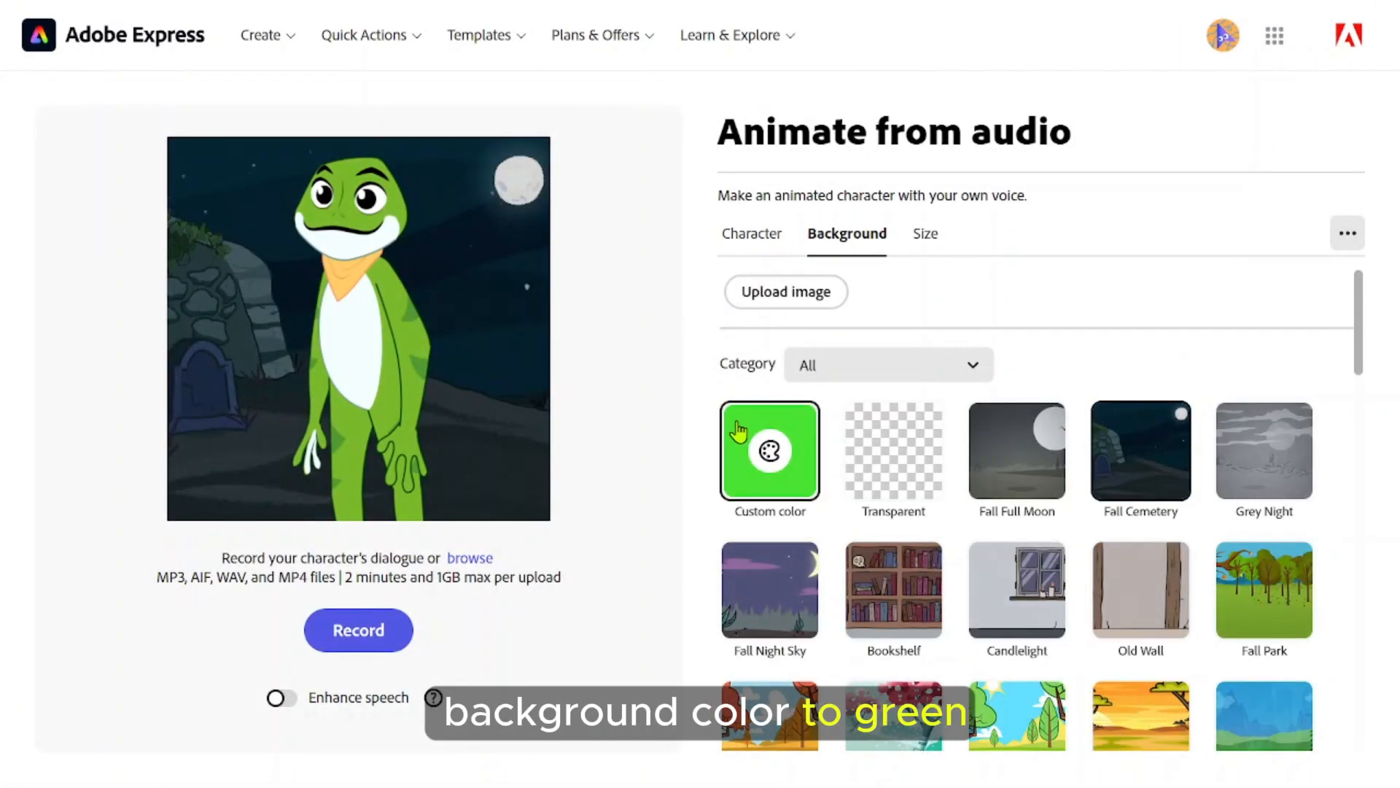
{"action": "left_click", "coordinate": [768, 451]}
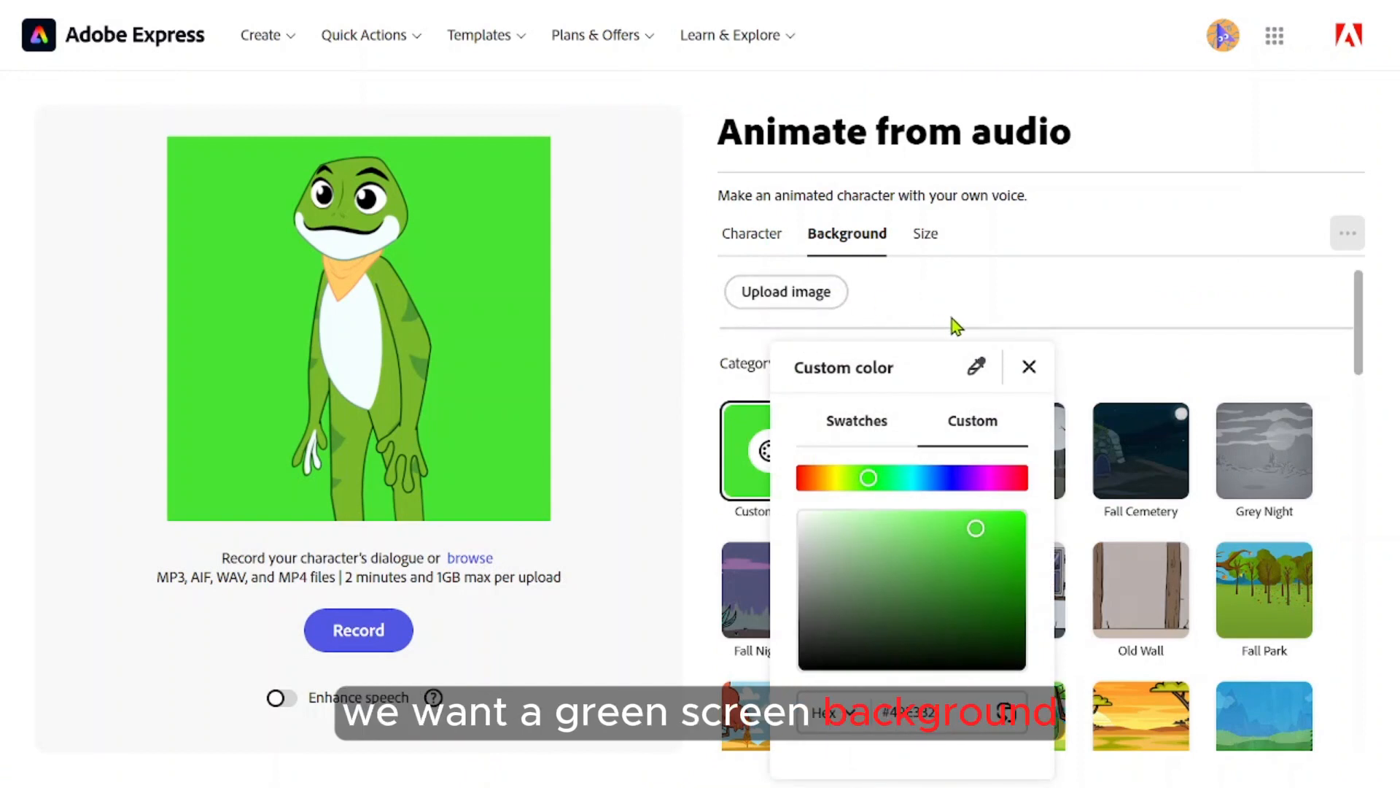
{"action": "left_click", "coordinate": [1028, 366]}
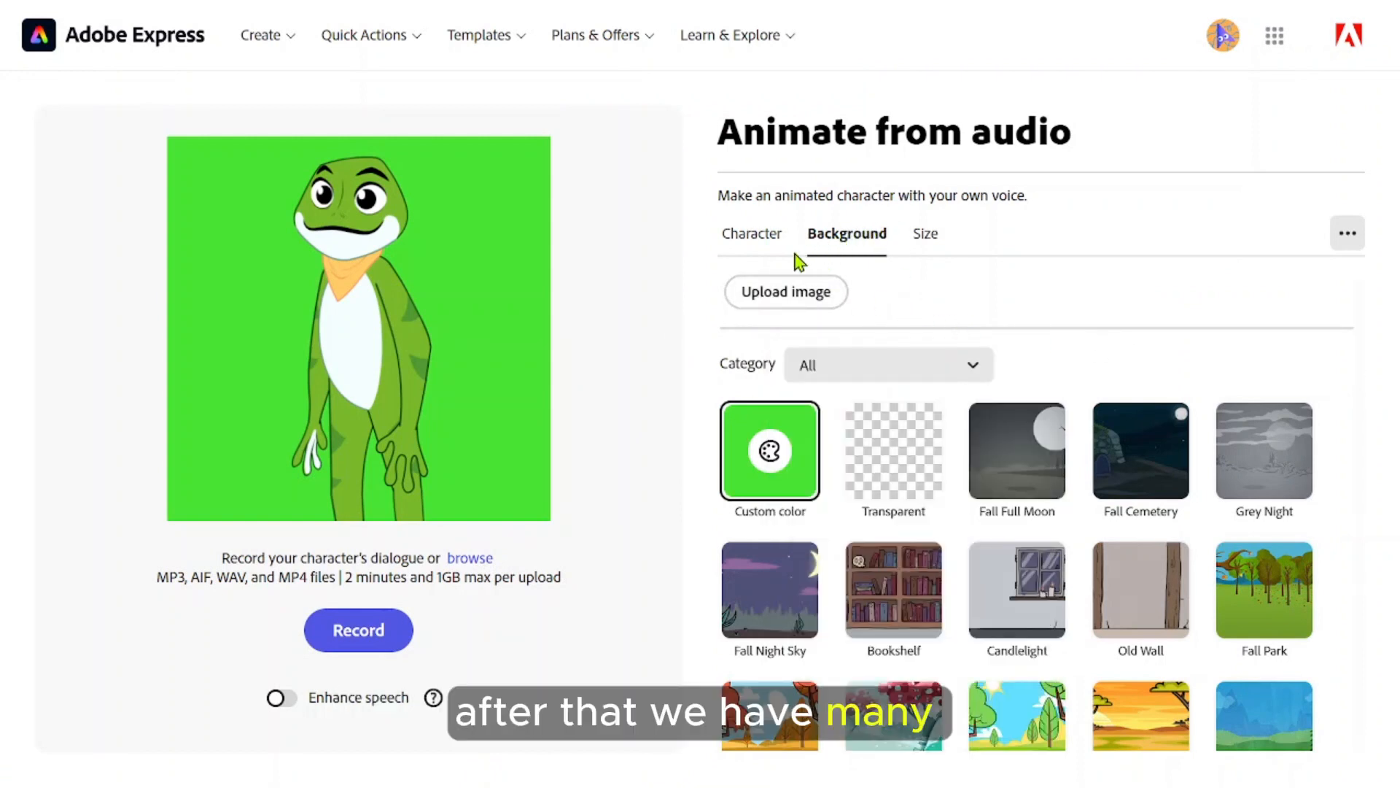
Browse the character list down to the blue cat Tull
{"action": "left_click", "coordinate": [752, 233]}
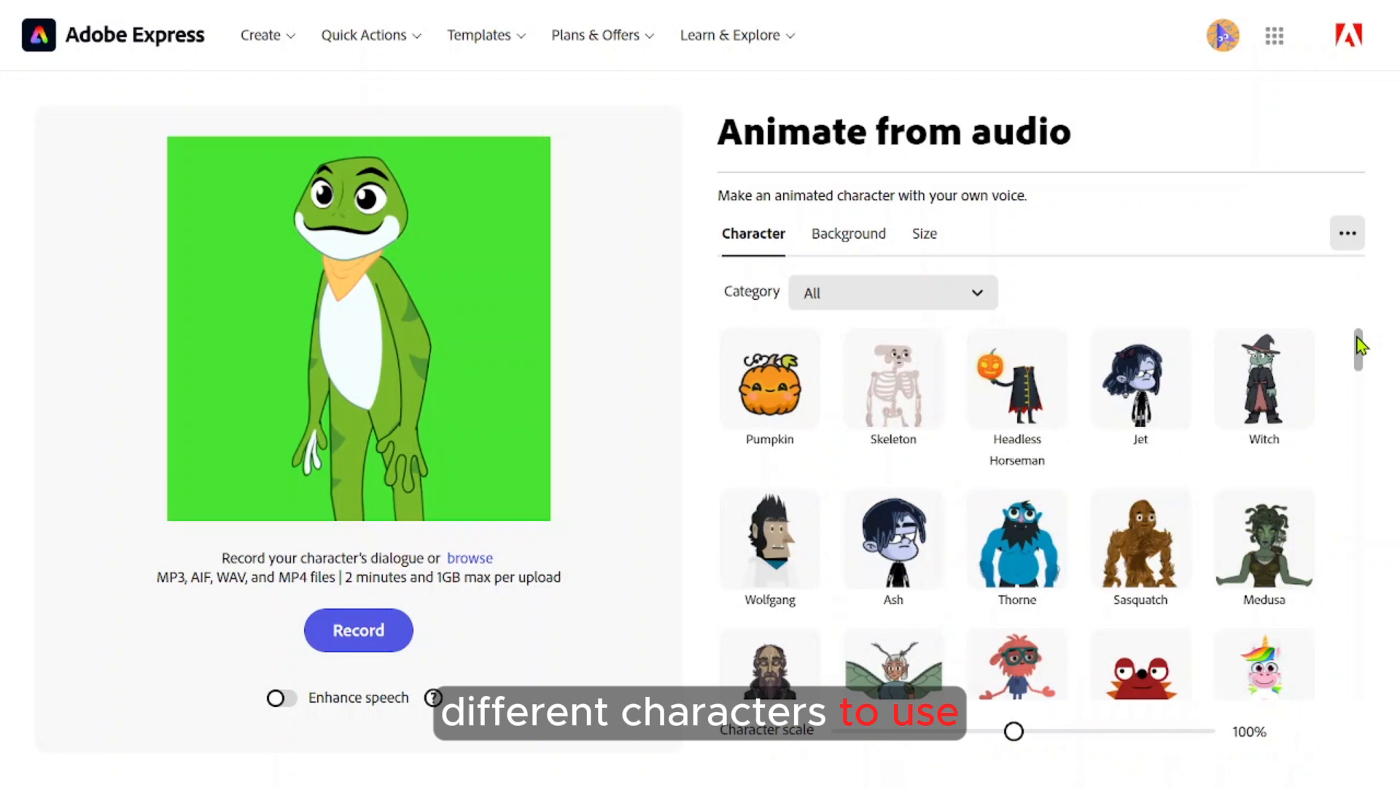
{"action": "scroll", "scroll_direction": "down", "scroll_amount": 3}
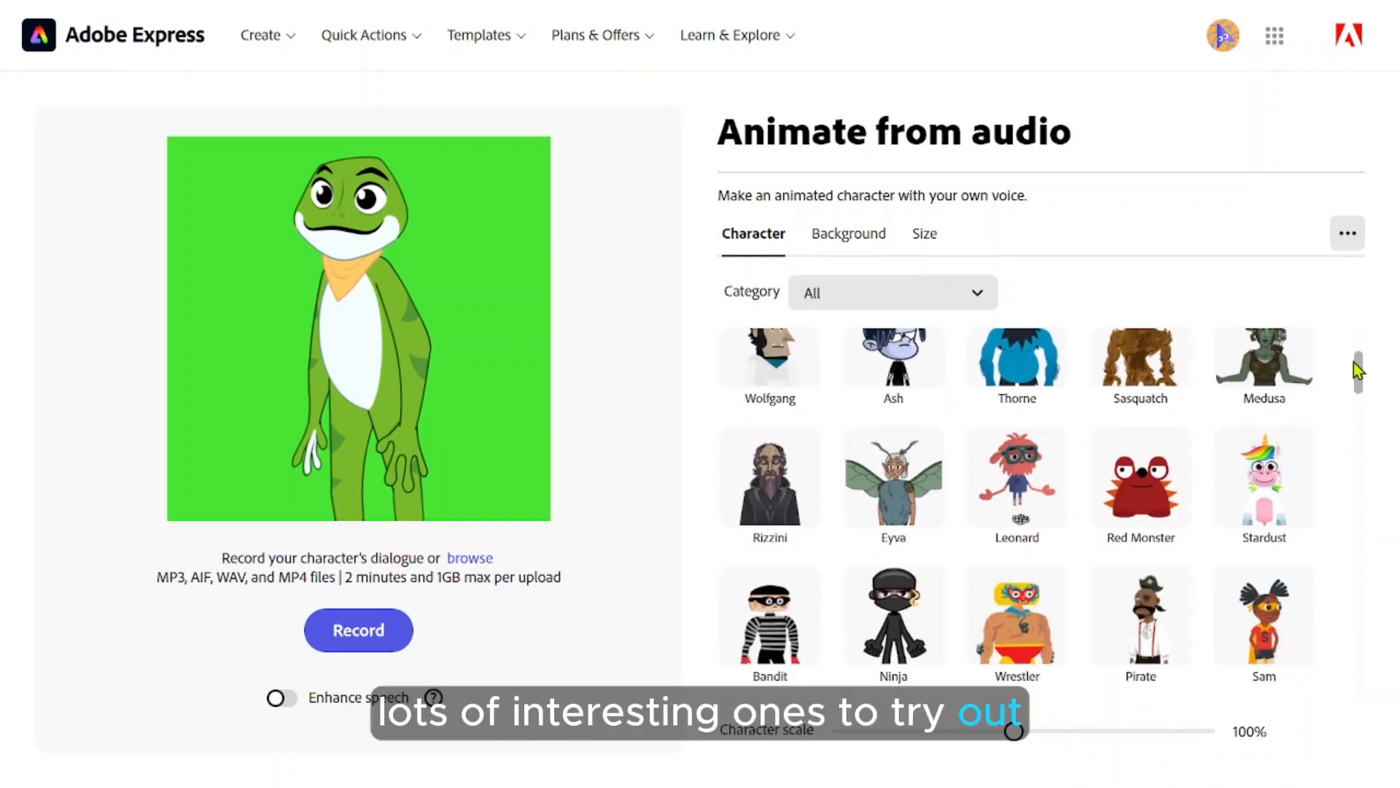
{"action": "scroll", "scroll_direction": "down", "scroll_amount": 3}
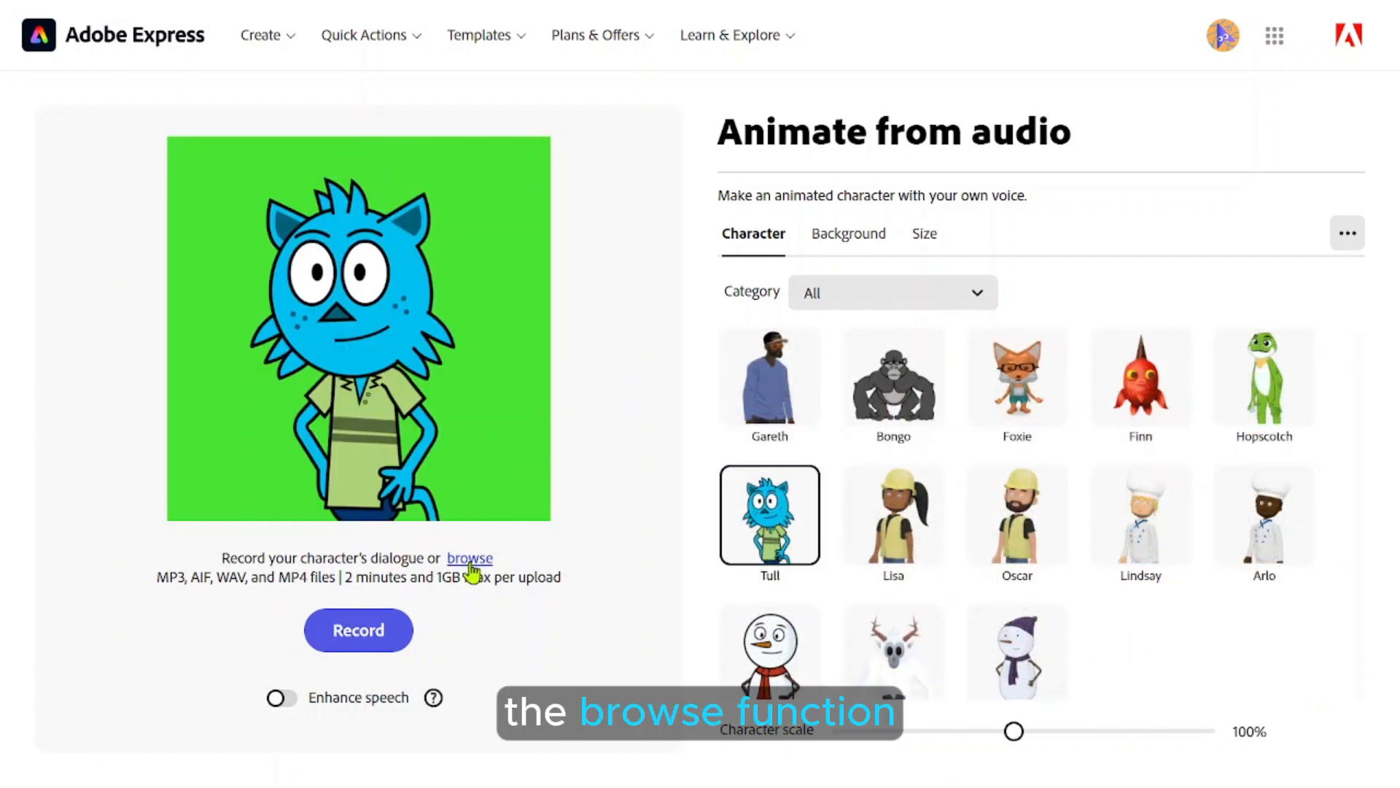
Animate Tull to the ElevenLabs Myriam MP3 and download the resulting cat video
{"action": "left_click", "coordinate": [468, 559]}
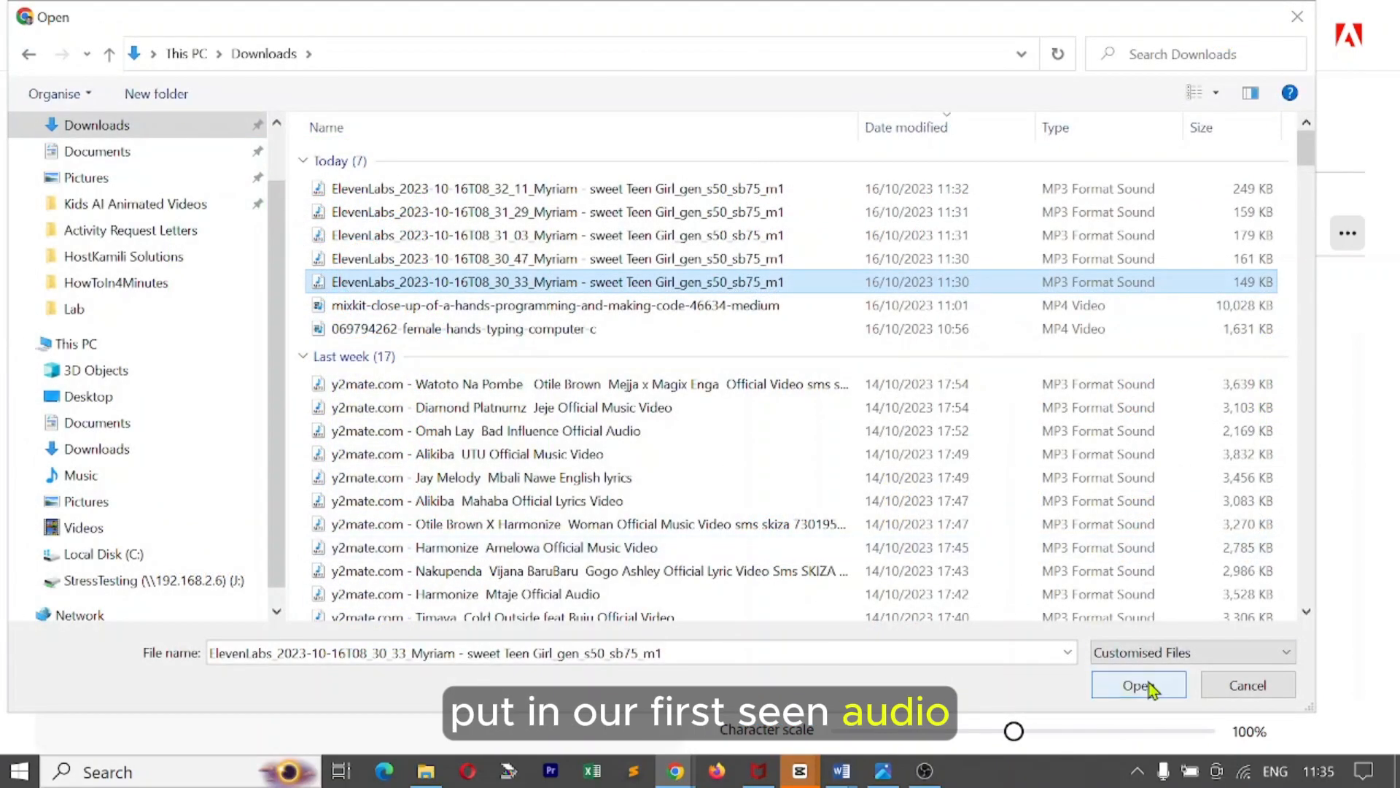
{"action": "left_click", "coordinate": [1136, 685]}
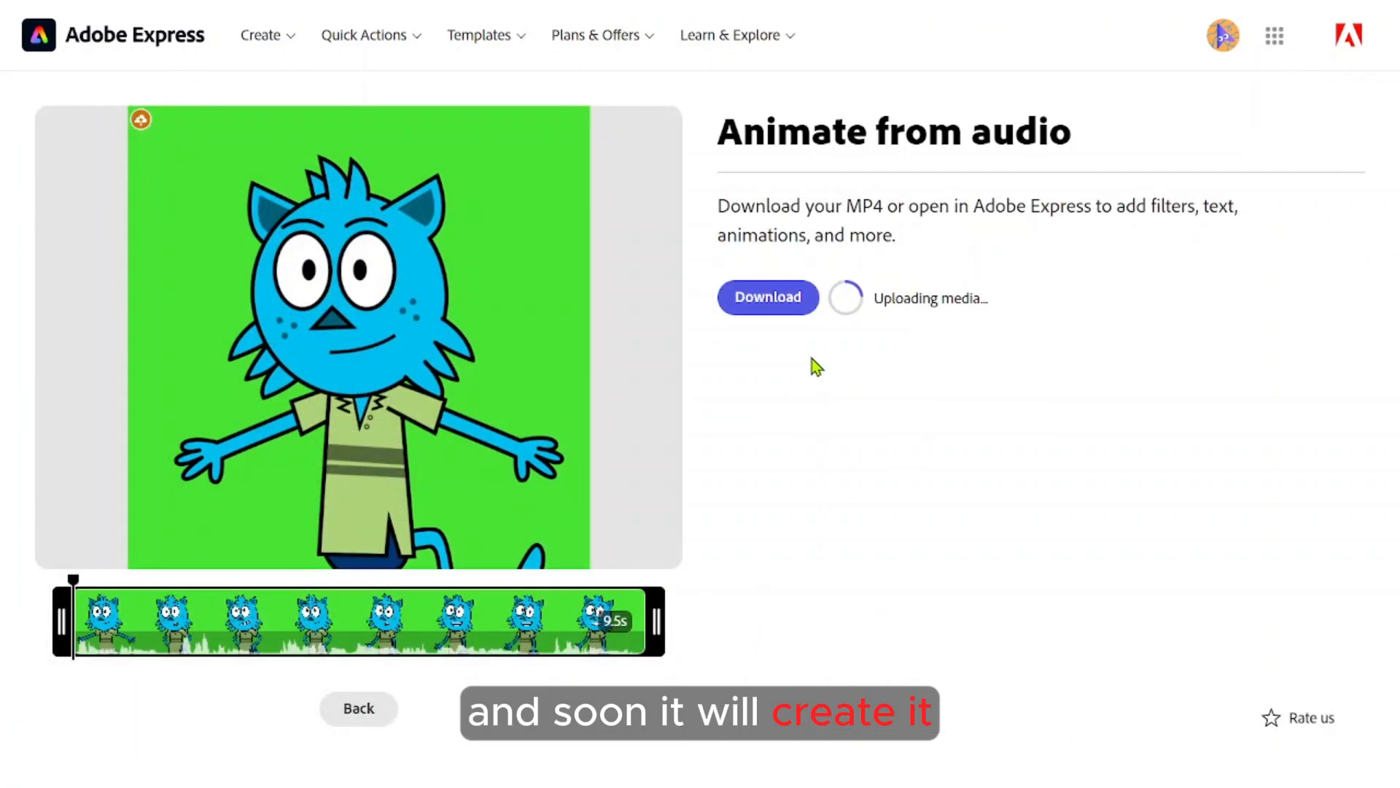
{"action": "left_click", "coordinate": [766, 297]}
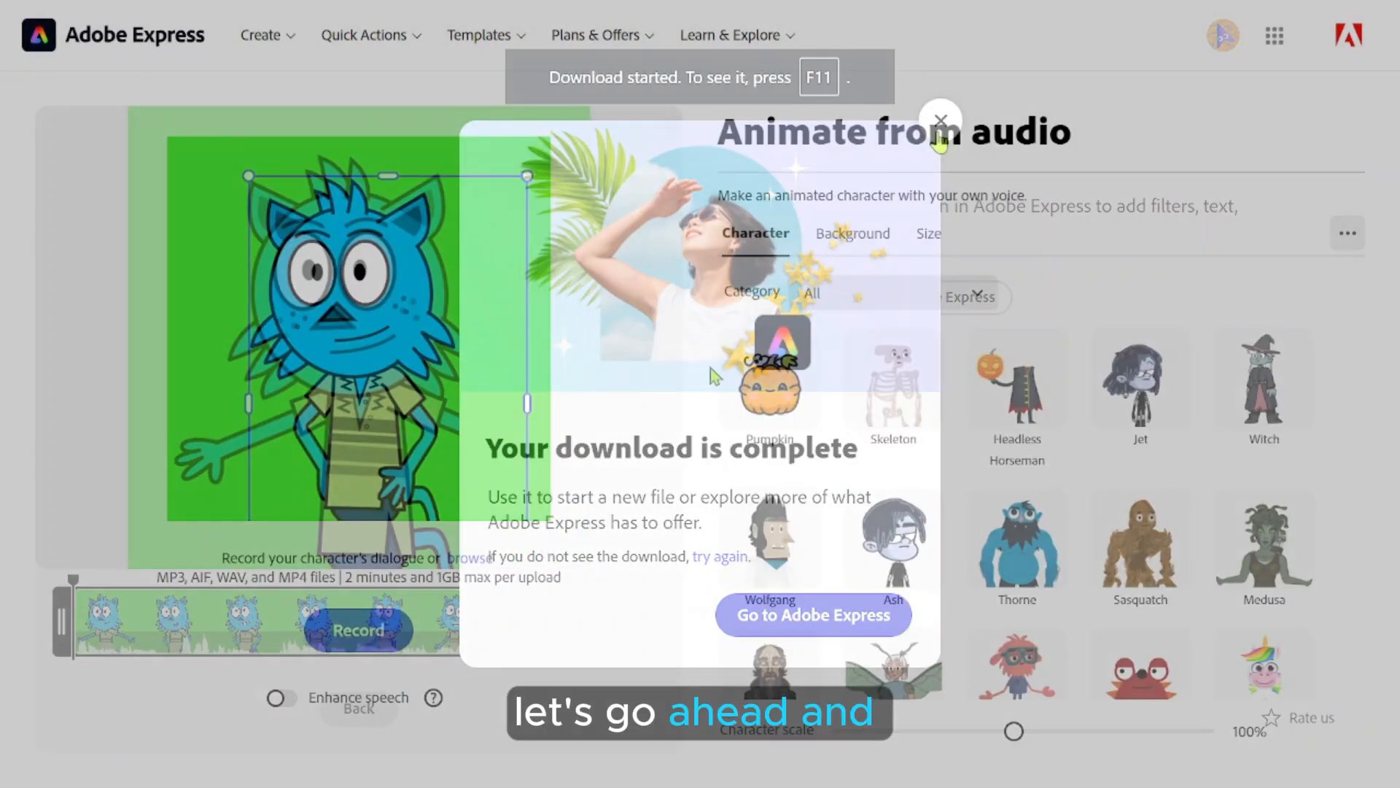
{"action": "left_click", "coordinate": [939, 121]}
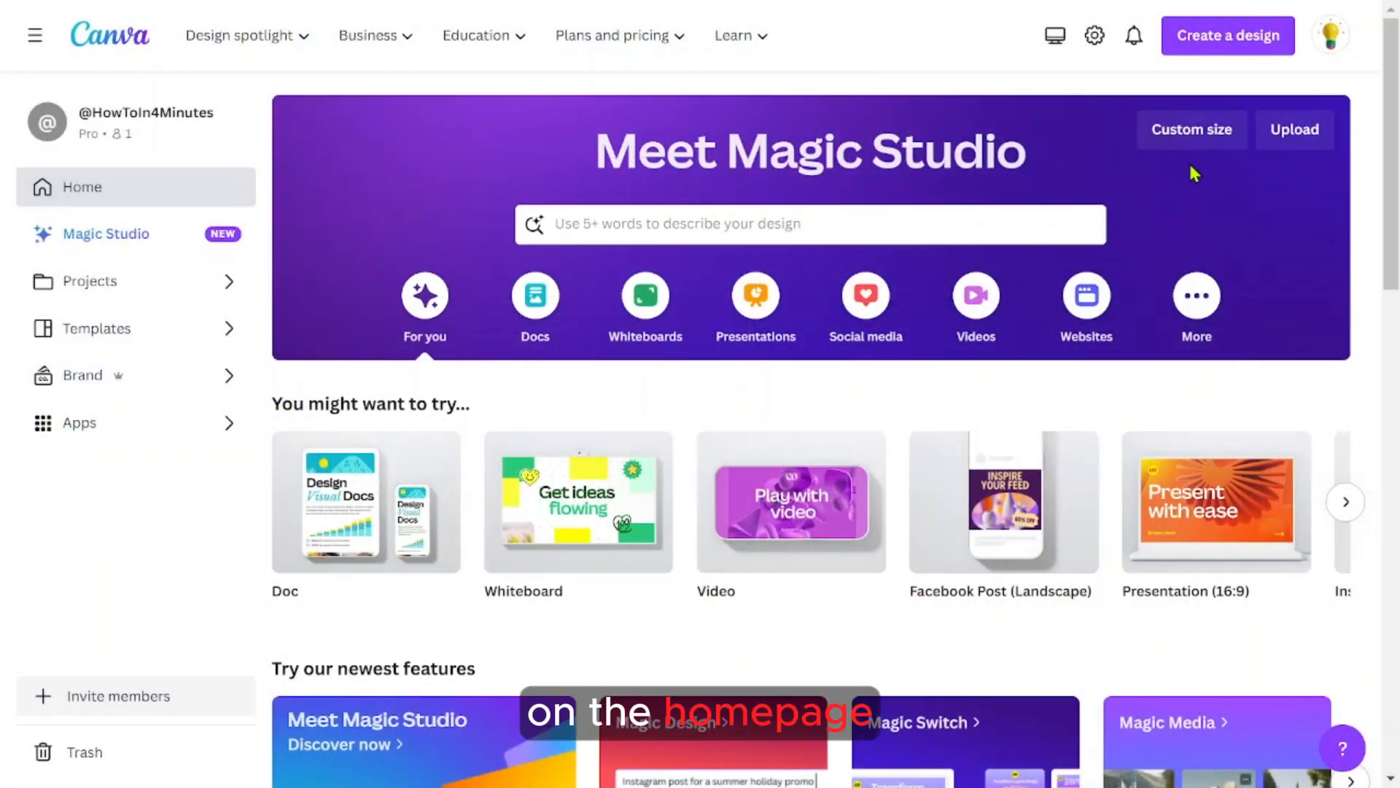
Create a blank YouTube Video design and search Elements for 'cartoon classroom'
{"action": "left_click", "coordinate": [974, 295]}
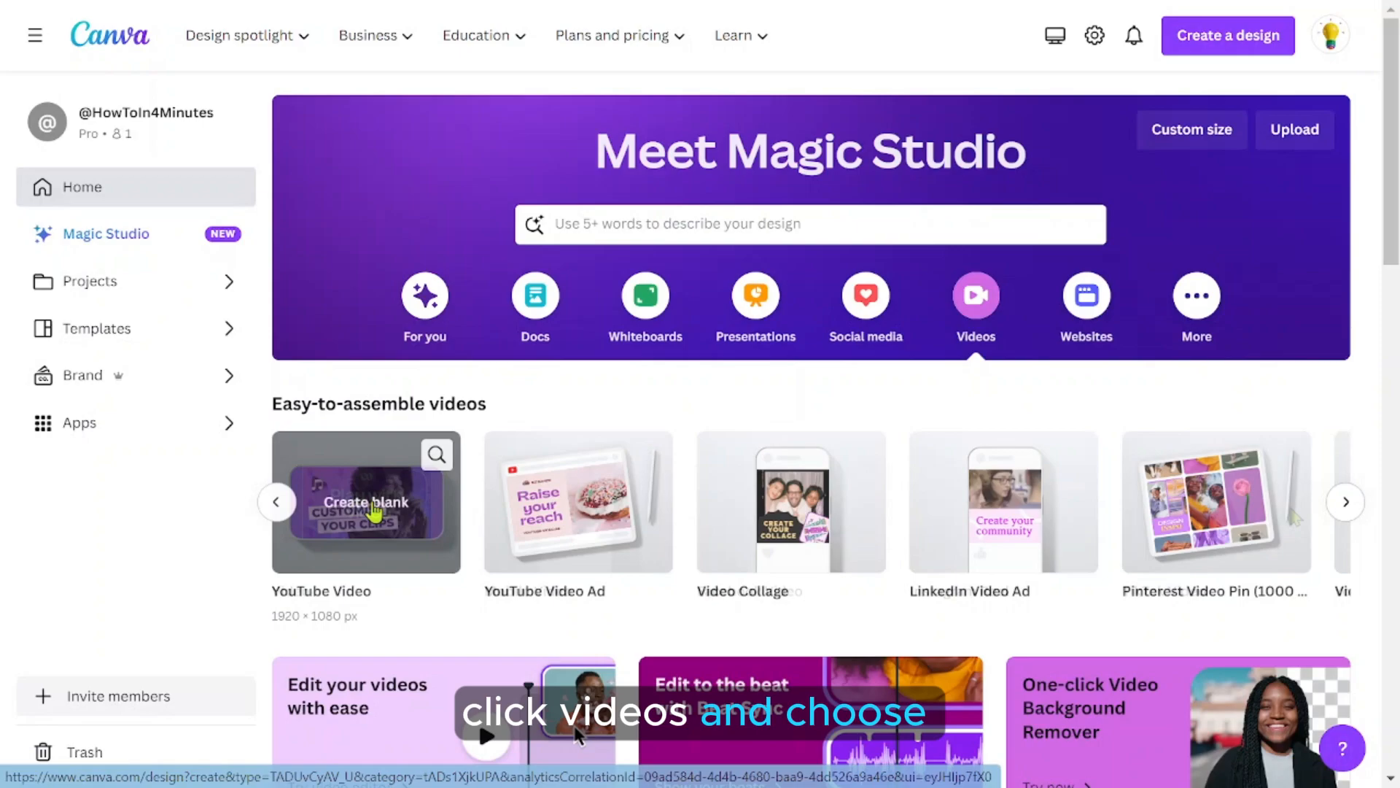
{"action": "left_click", "coordinate": [365, 503]}
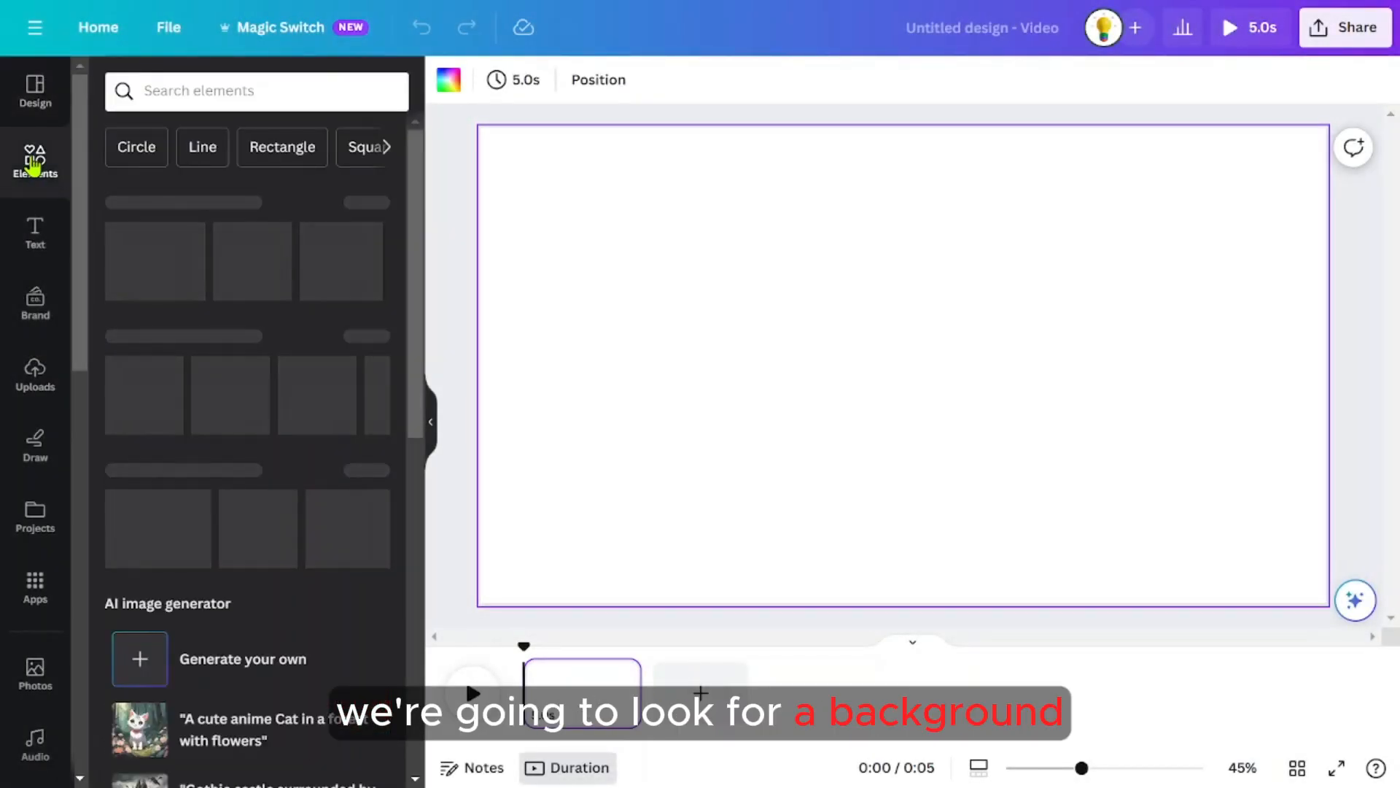
{"action": "type", "text": "cartoon classroom"}
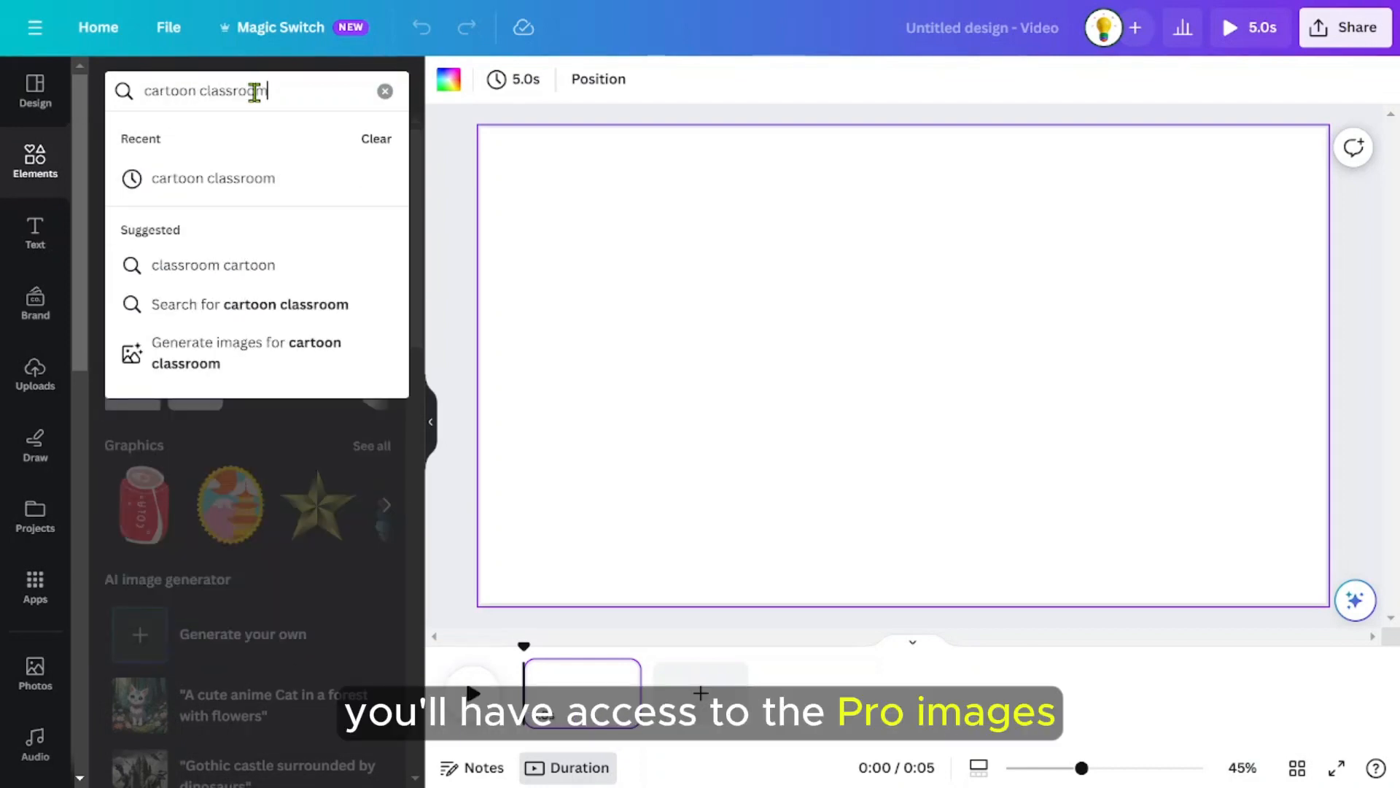
{"action": "key", "text": "Enter"}
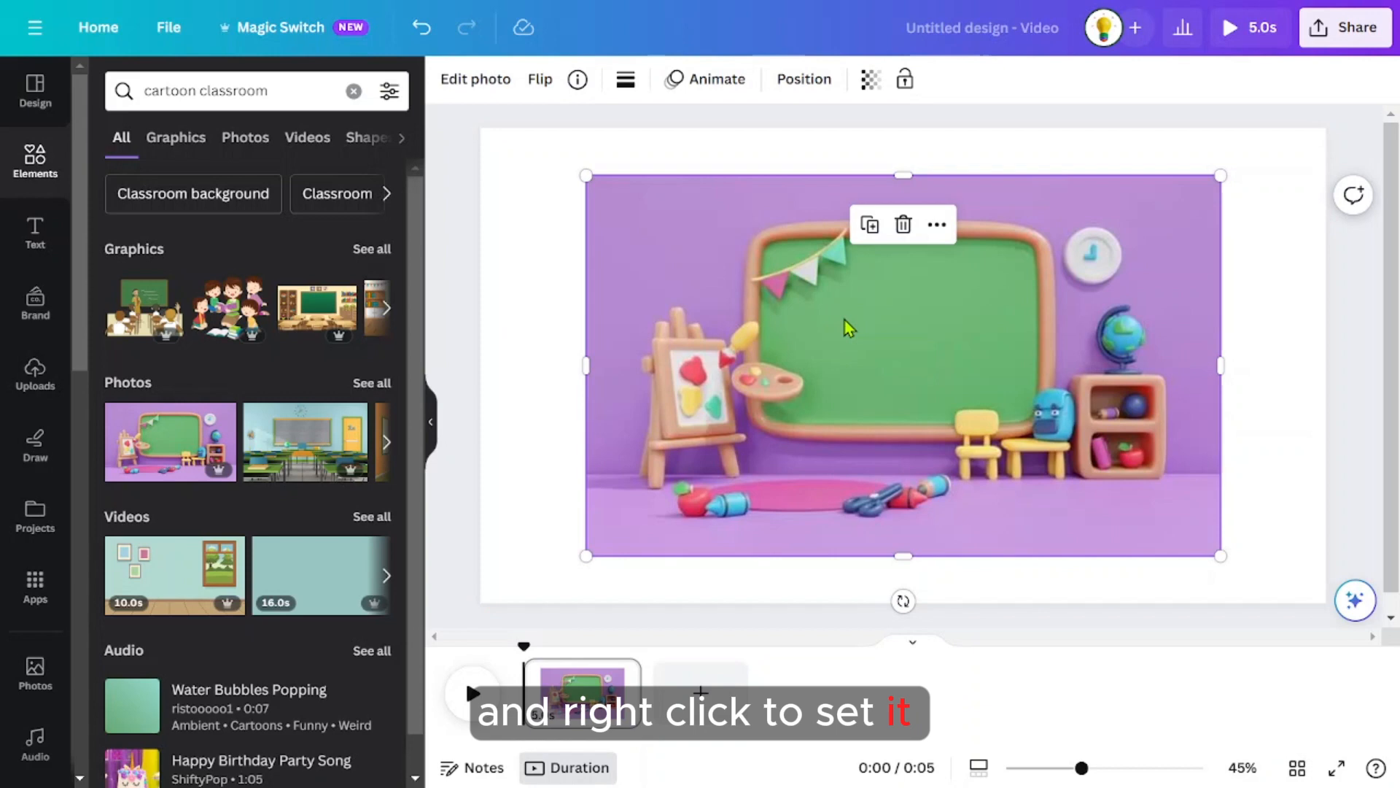
Set the classroom photo as the page background
{"action": "right_click", "coordinate": [845, 326]}
{"action": "type", "text": "cheetah"}
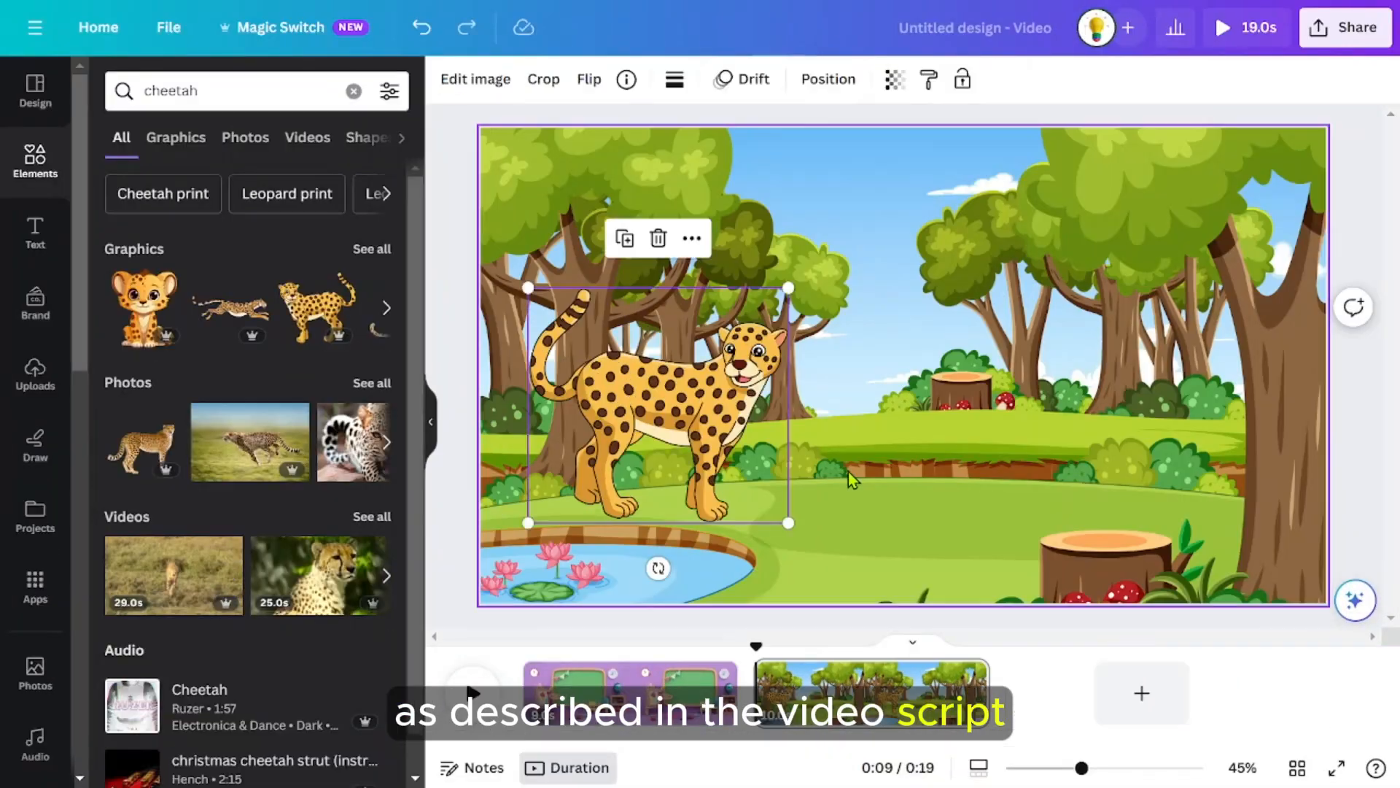
Download all pages as MP4 Video with 'Download pages as separate files' ticked
{"action": "left_click", "coordinate": [1353, 26]}
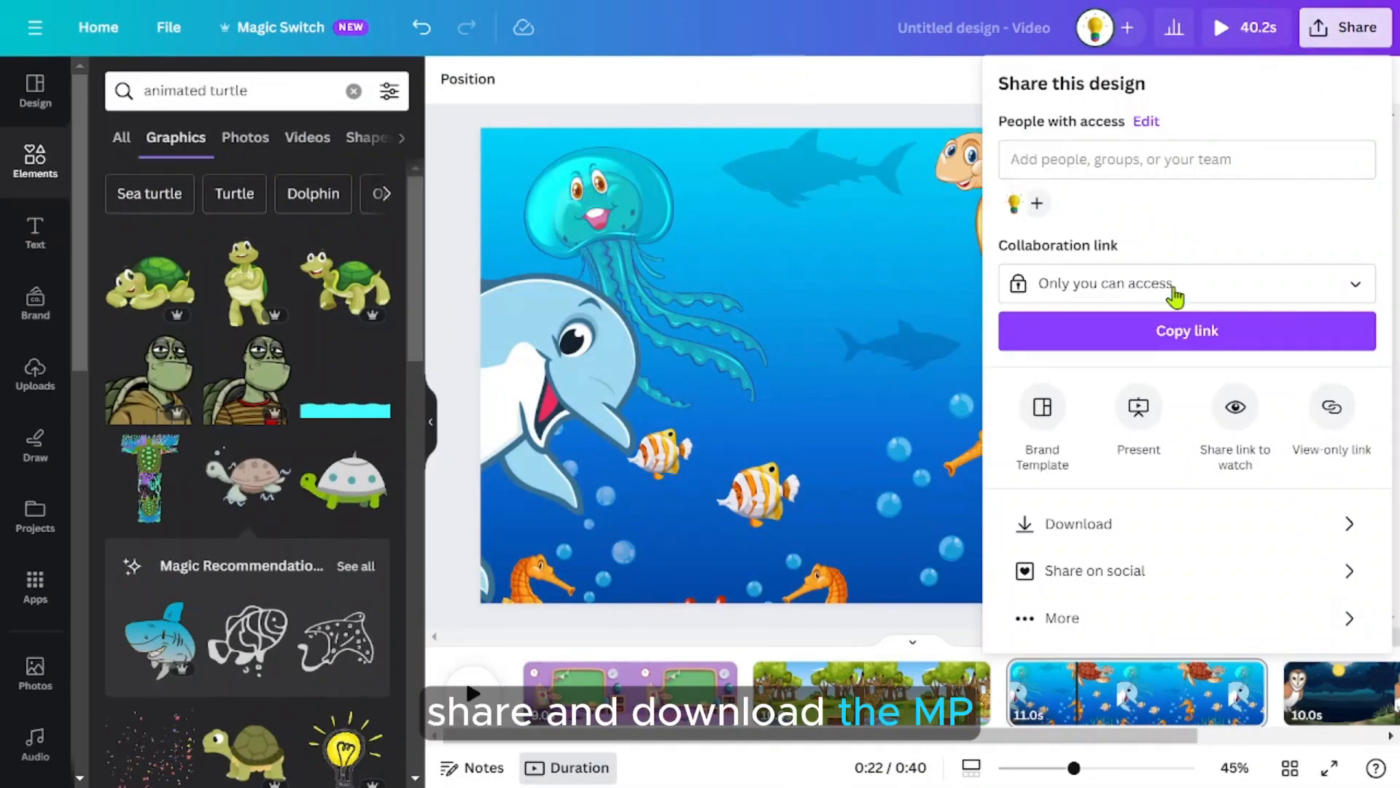
{"action": "left_click", "coordinate": [1078, 524]}
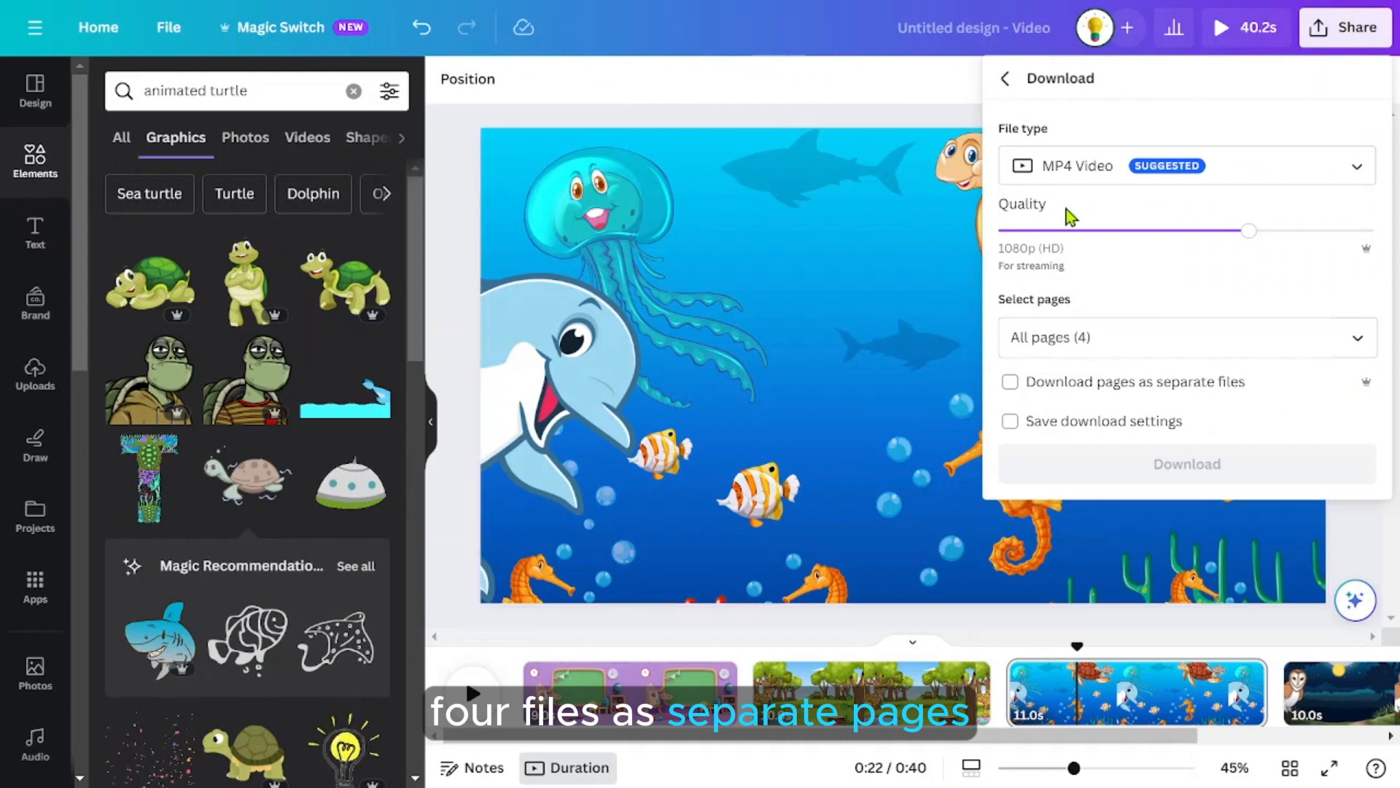
{"action": "left_click", "coordinate": [1009, 381]}
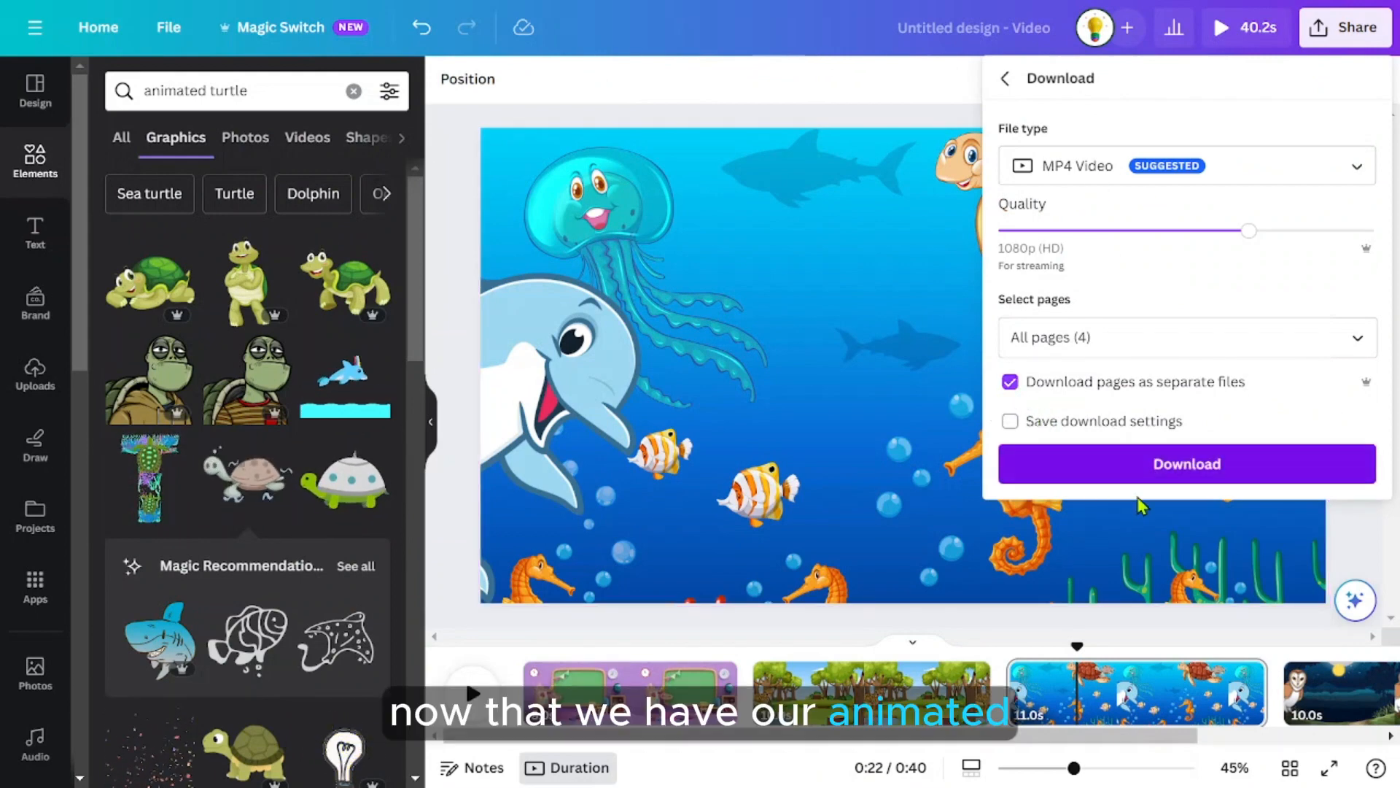
{"action": "left_click", "coordinate": [1187, 464]}
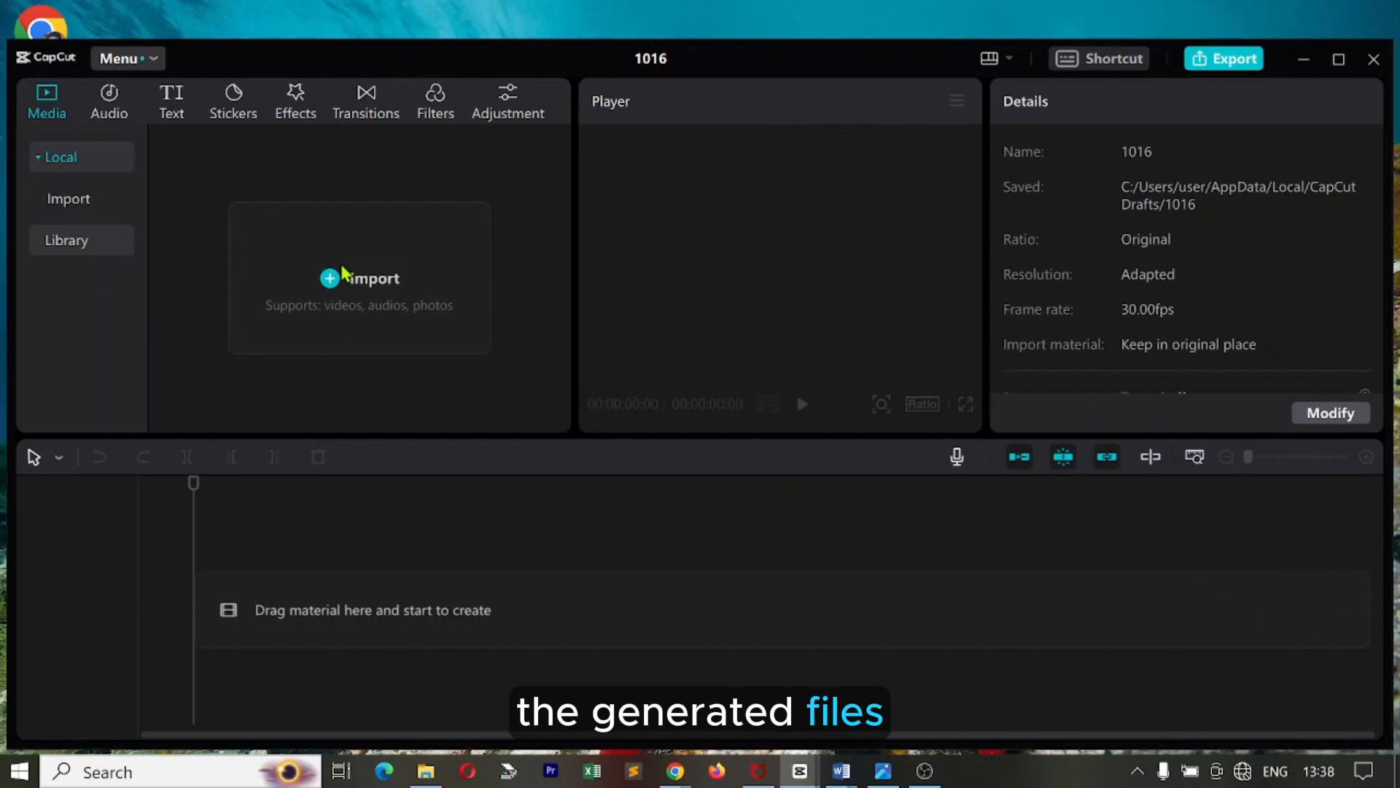
Import the character clips and four background MP4s into the CapCut project
{"action": "left_click", "coordinate": [360, 277]}
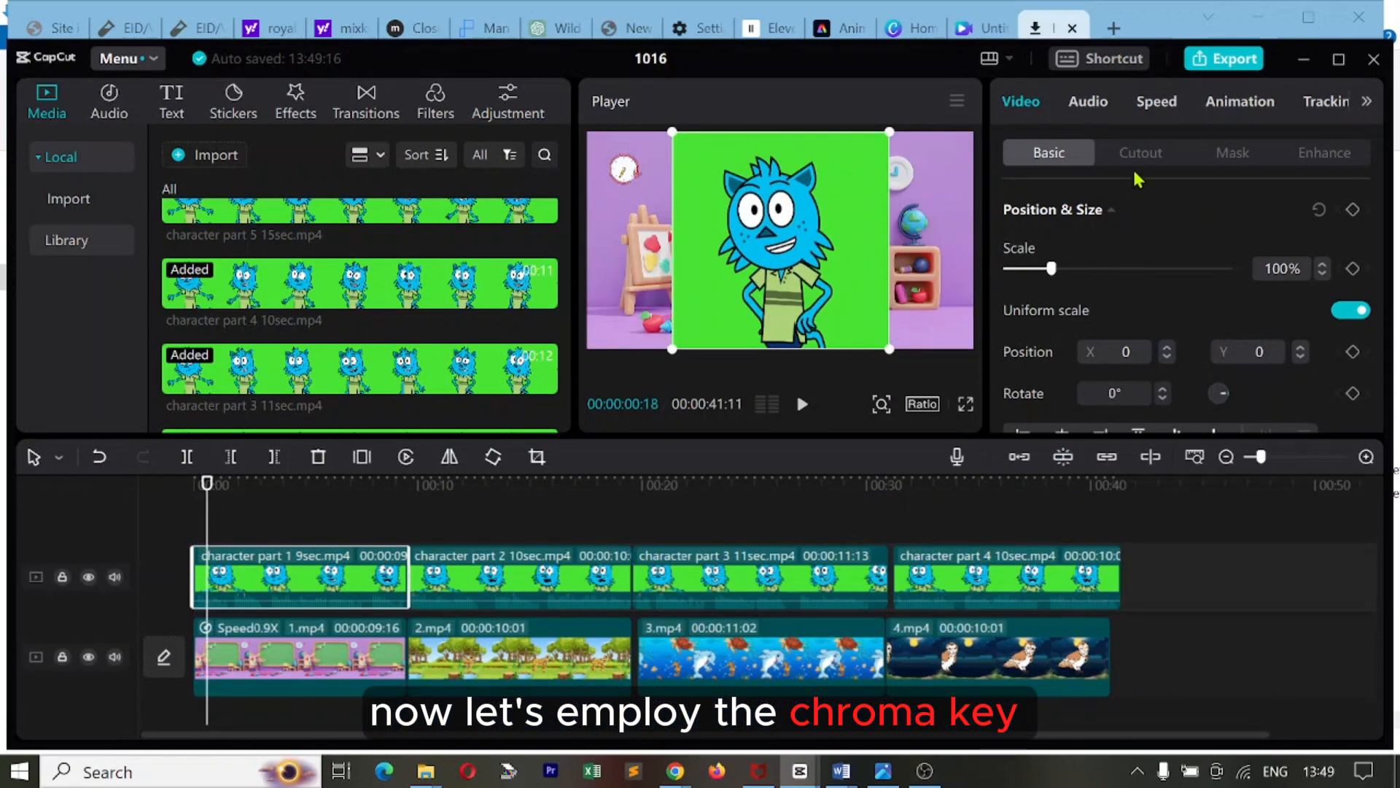
Apply Chroma key cutout to the cat clip to remove the green, then export the video
{"action": "left_click", "coordinate": [1140, 152]}
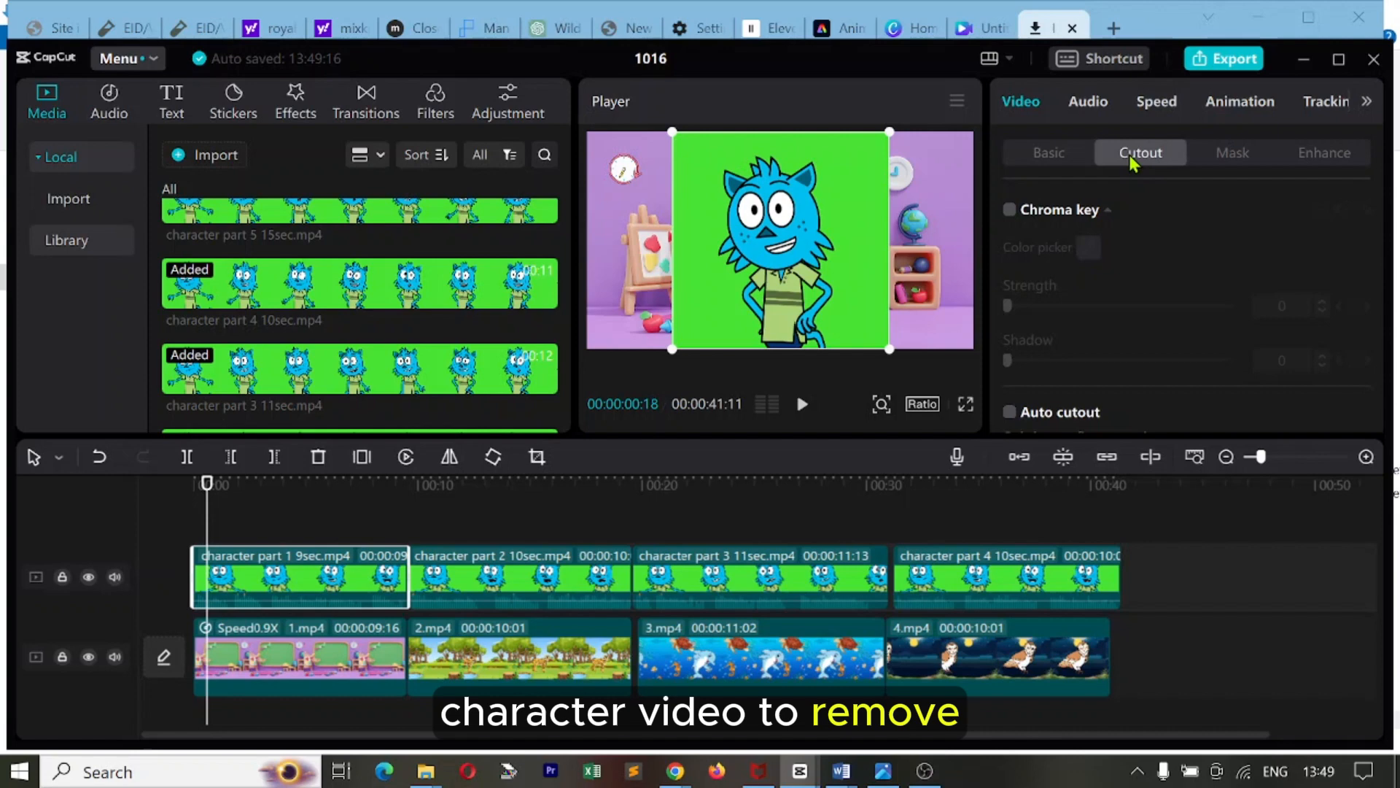
{"action": "left_click", "coordinate": [1009, 209]}
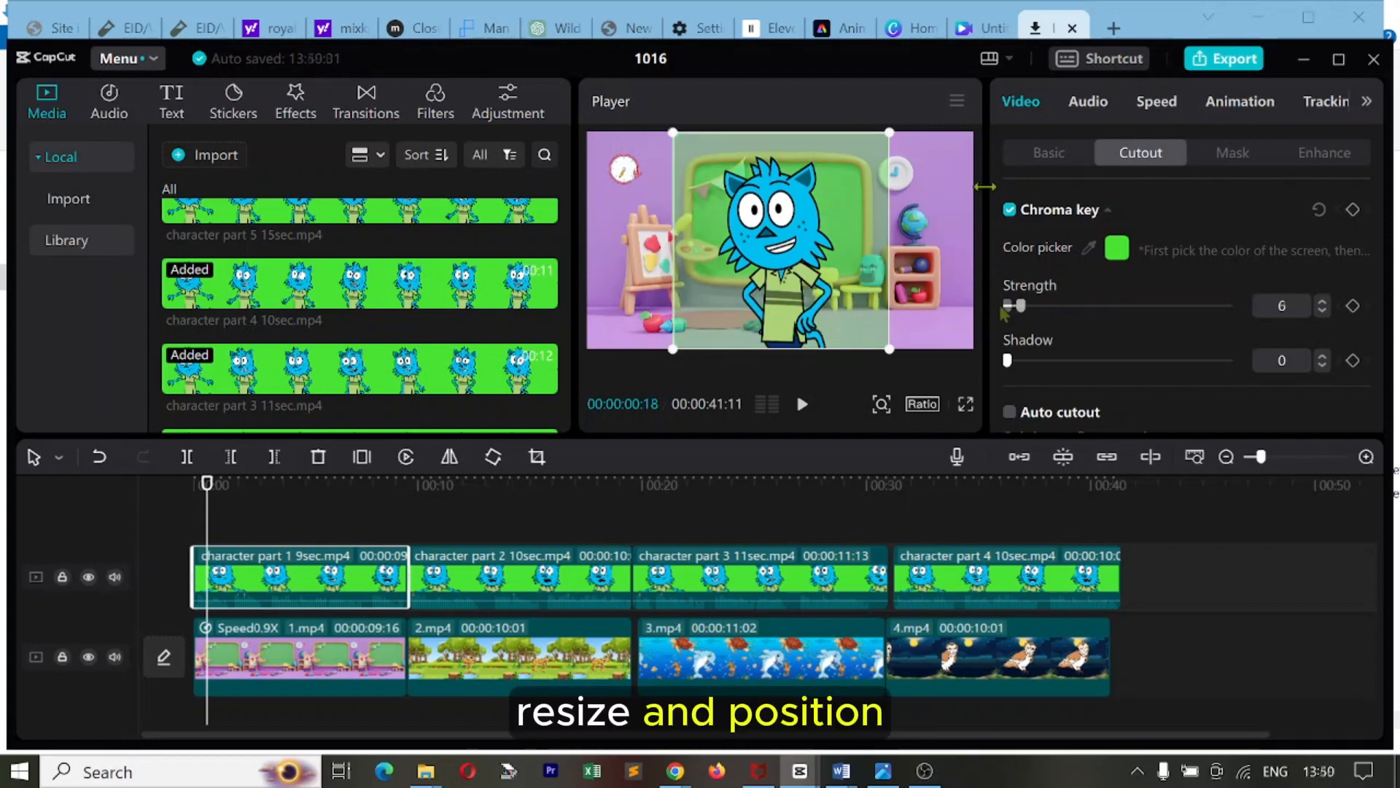
{"action": "left_click", "coordinate": [518, 576]}
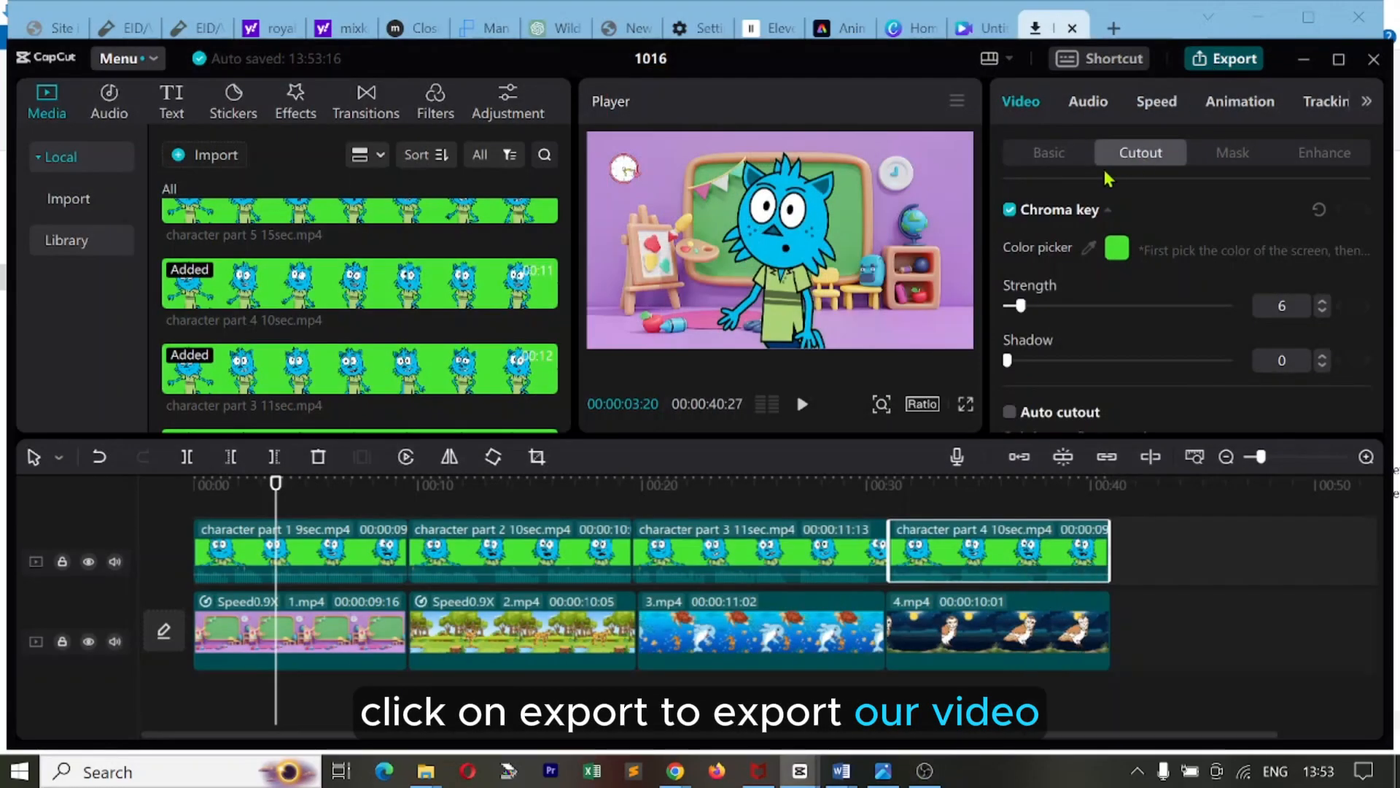
{"action": "left_click", "coordinate": [1224, 58]}
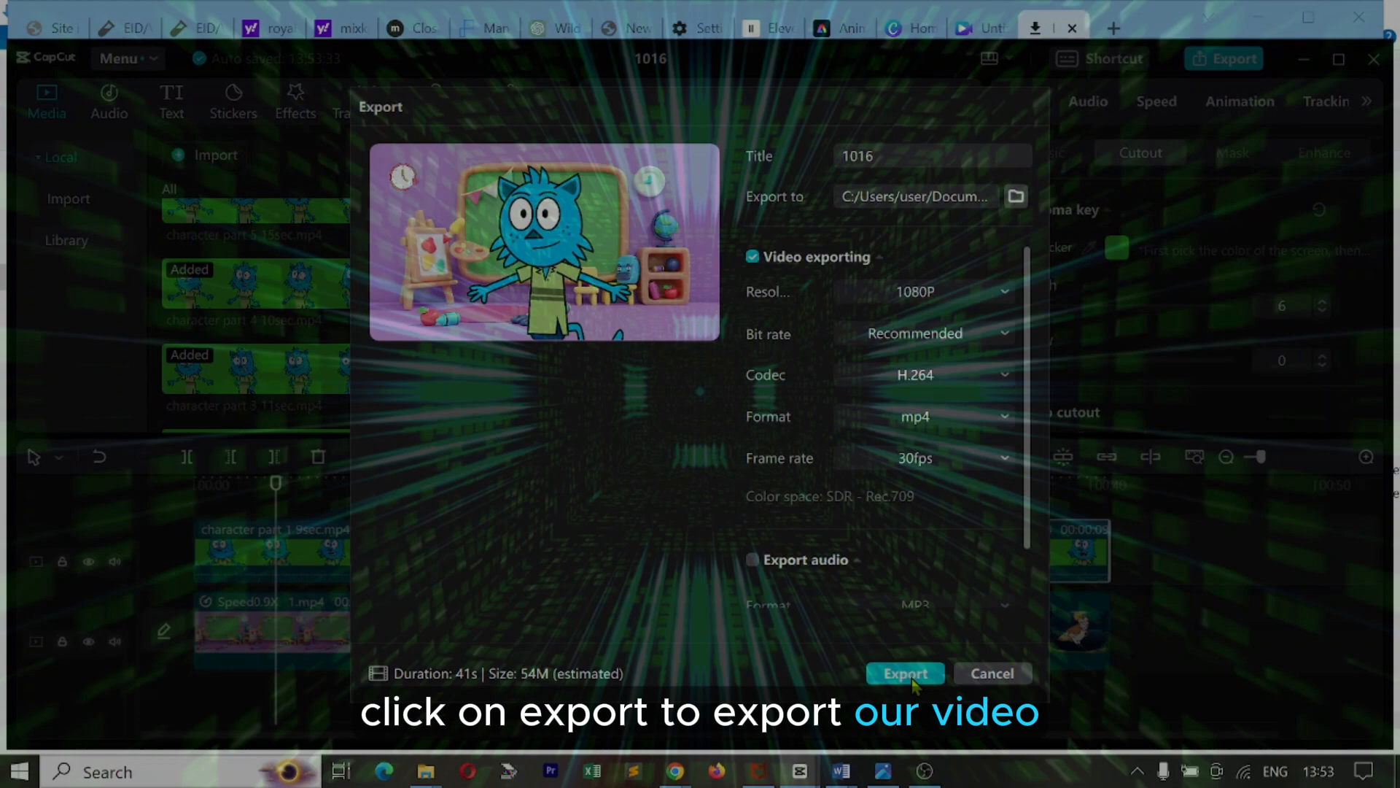